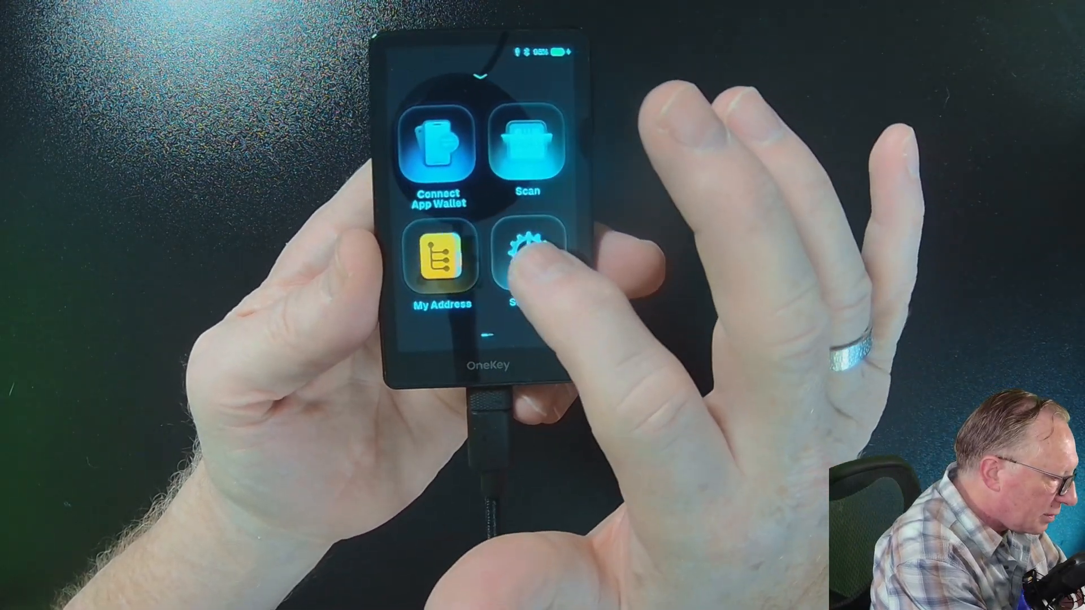
Review the Air Gap Mode option in device settings and return to the settings list.
left_click(529, 252)
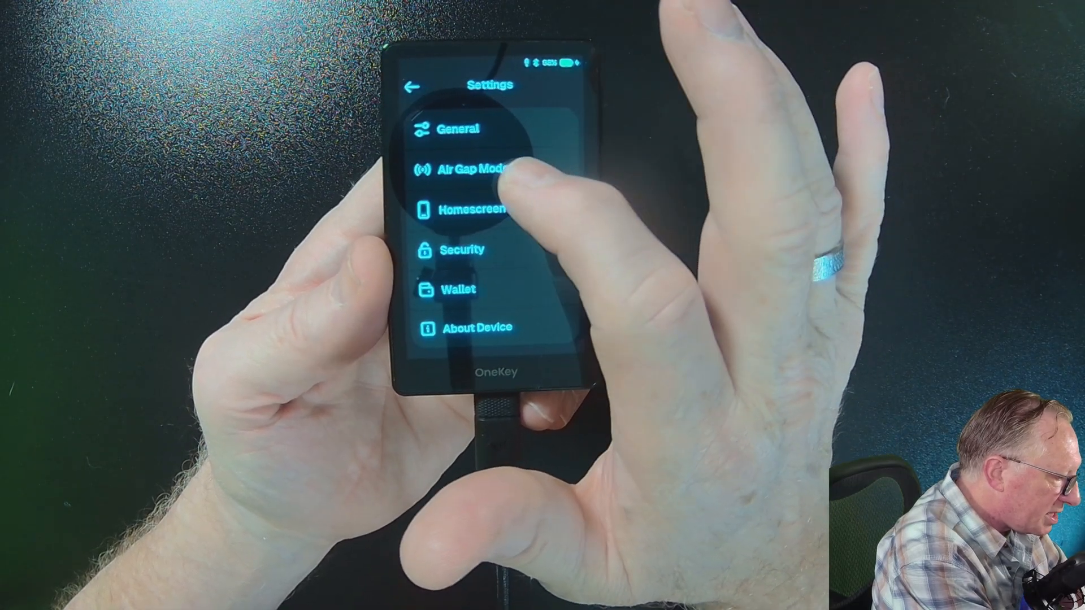
left_click(479, 169)
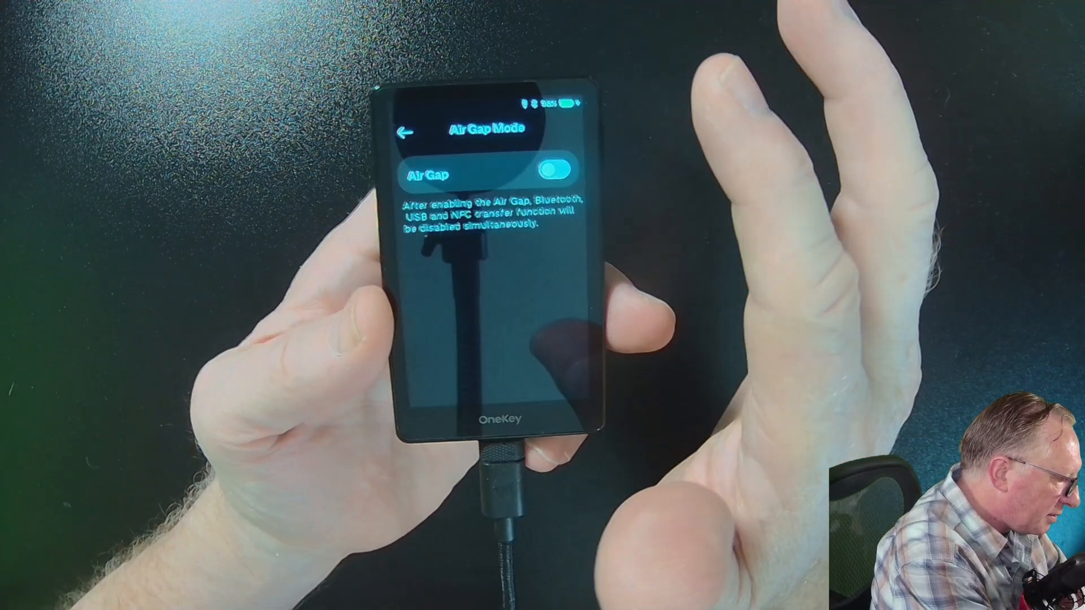
left_click(406, 132)
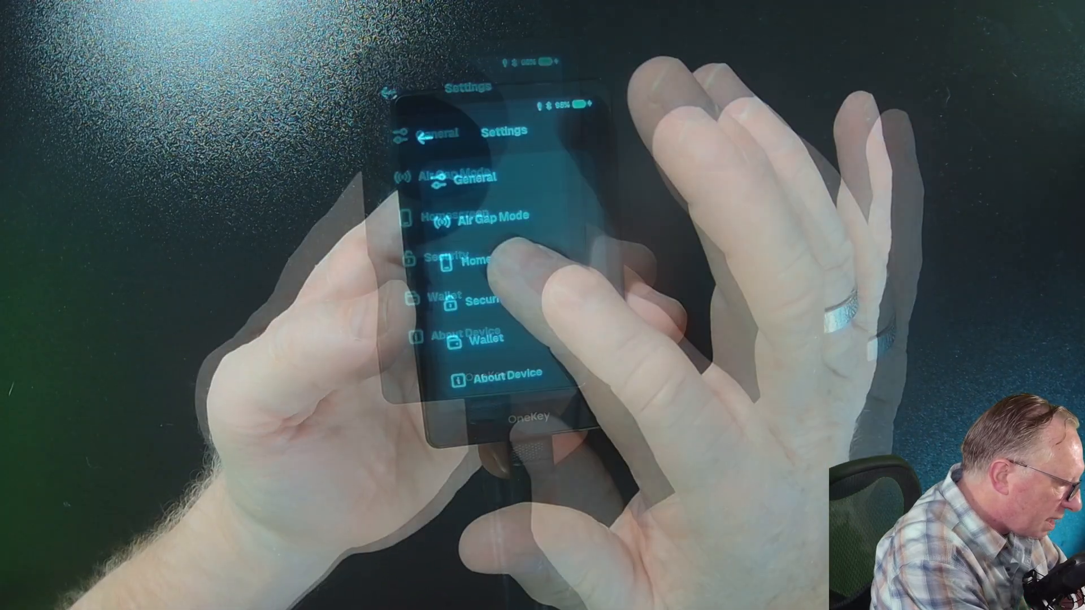
Review the PIN Keypad layout choices (Default/Randomized) under Security and return to the Security list.
left_click(474, 261)
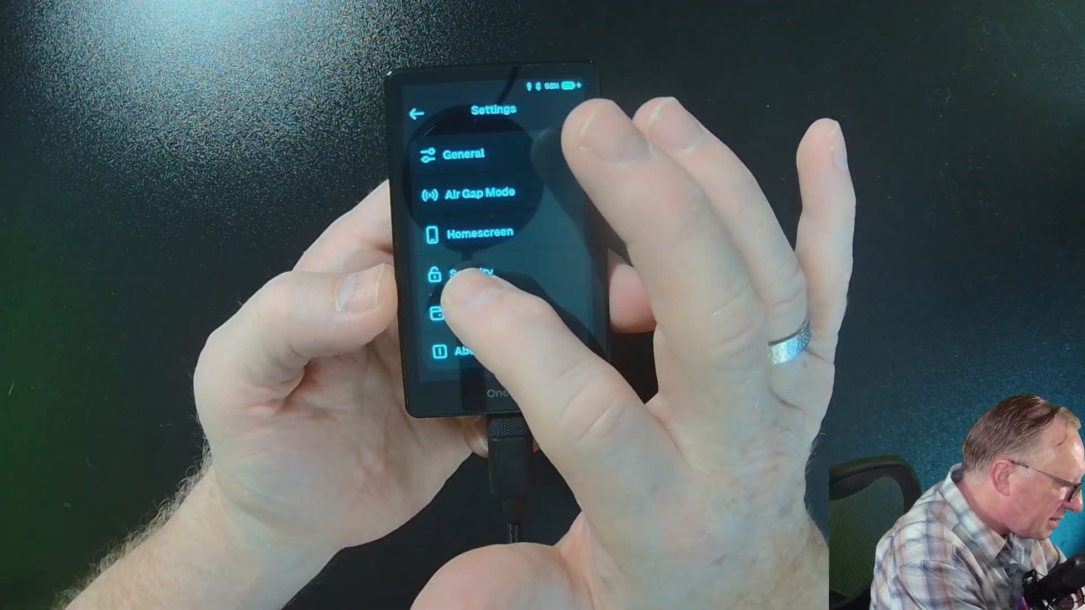
left_click(470, 274)
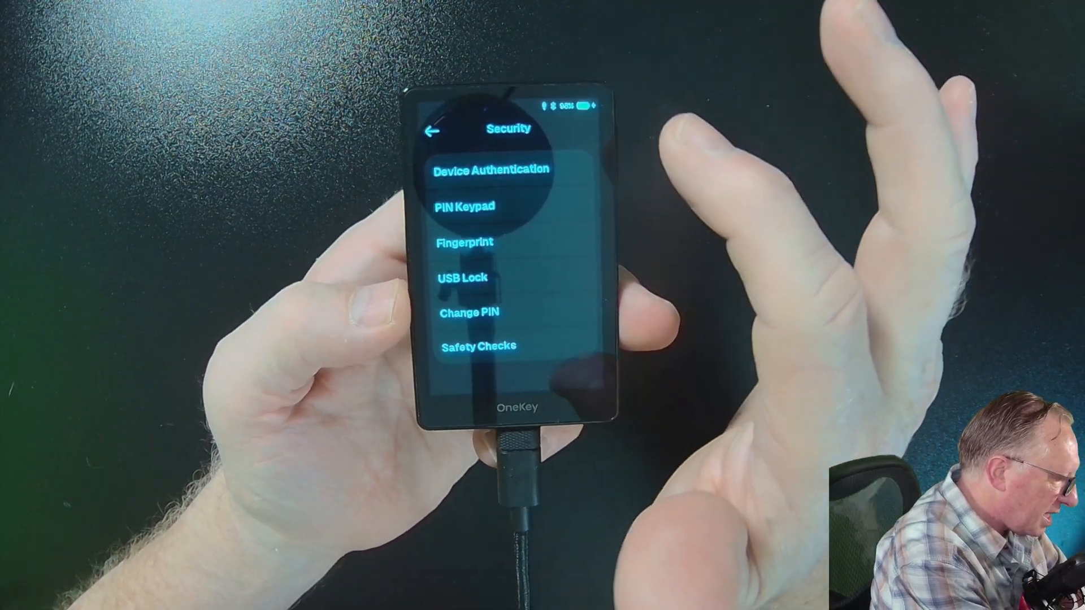
left_click(465, 206)
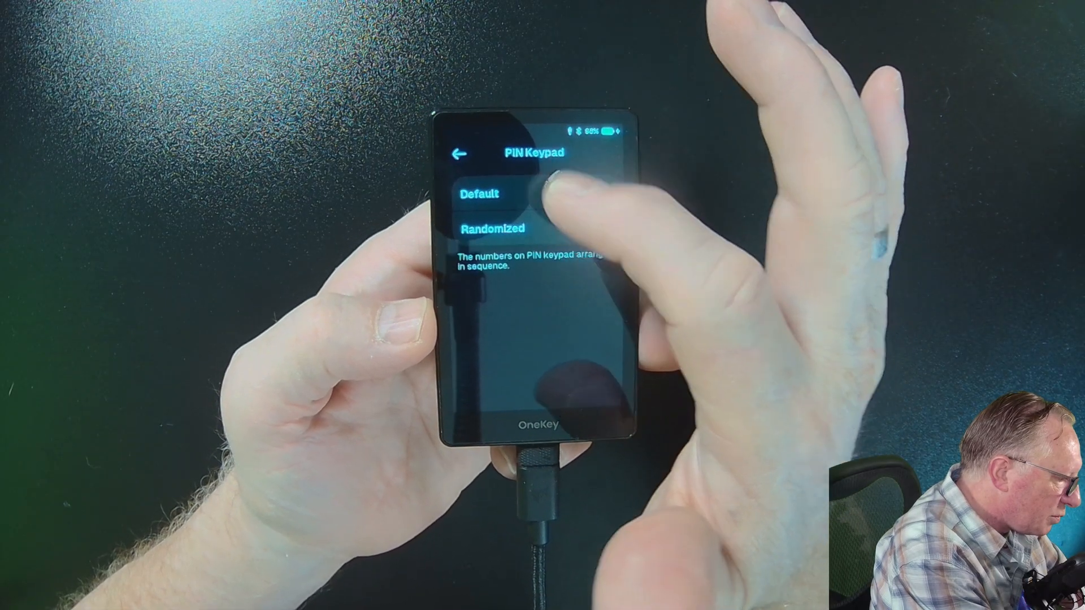
left_click(458, 152)
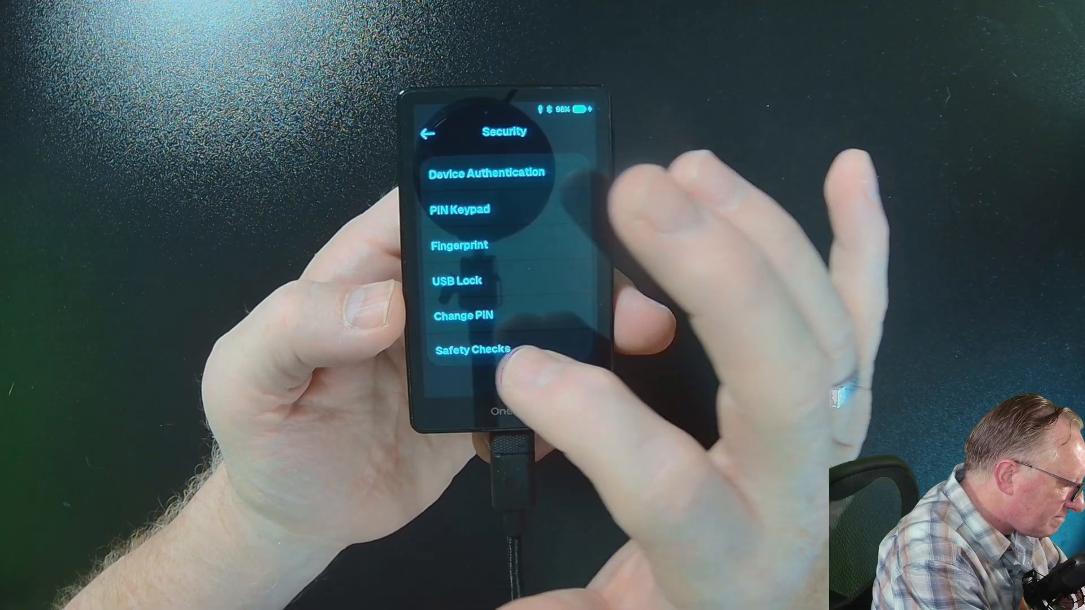
left_click(475, 348)
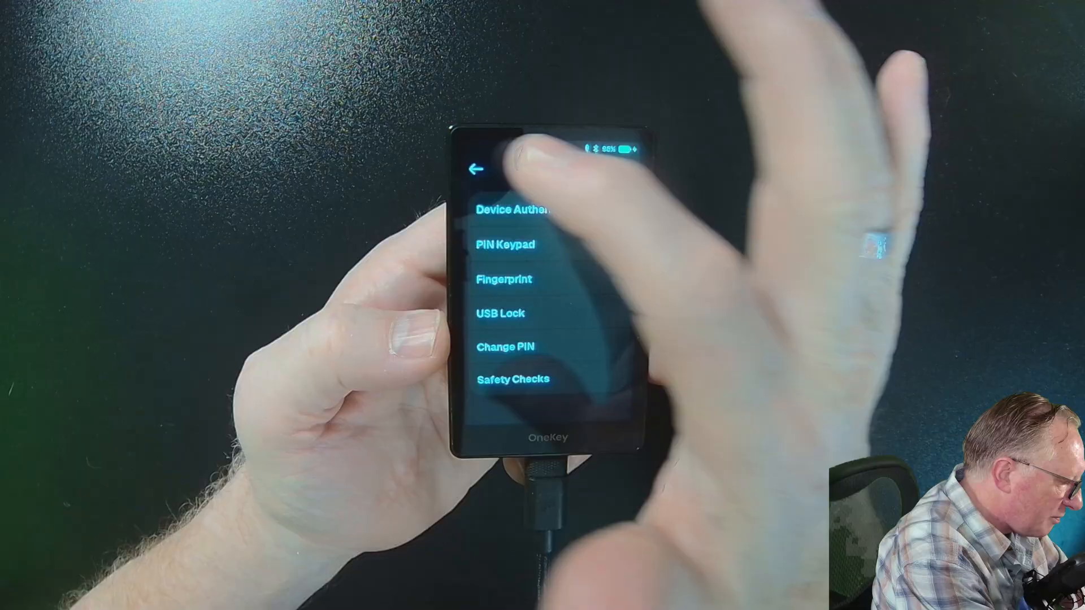
Return from the Security screen to the main Settings list.
left_click(477, 170)
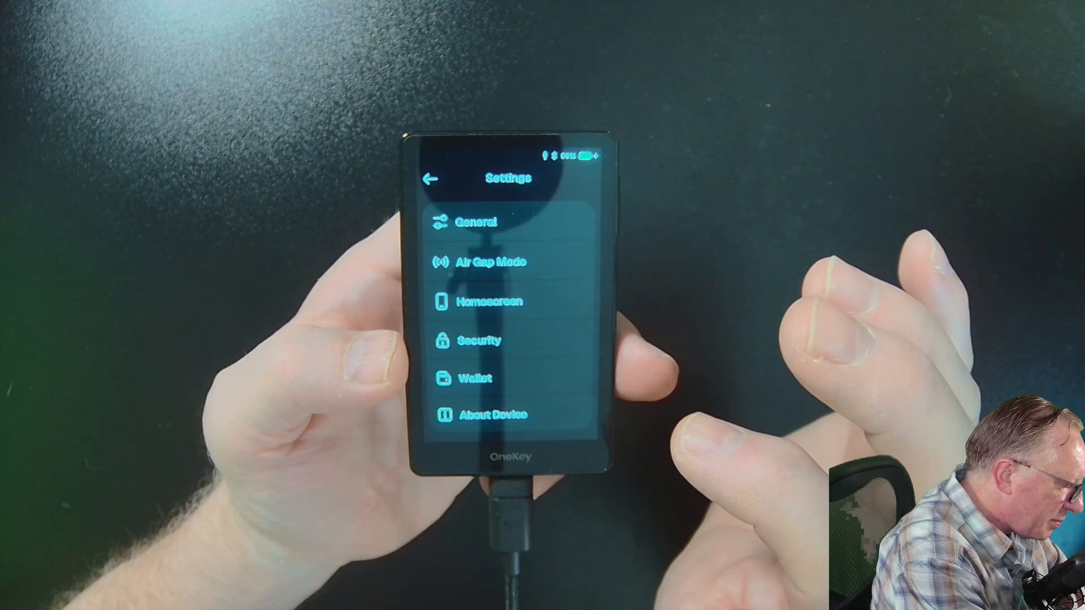
Enable passphrase encryption under Wallet > Passphrase and return to the Wallet settings.
left_click(476, 378)
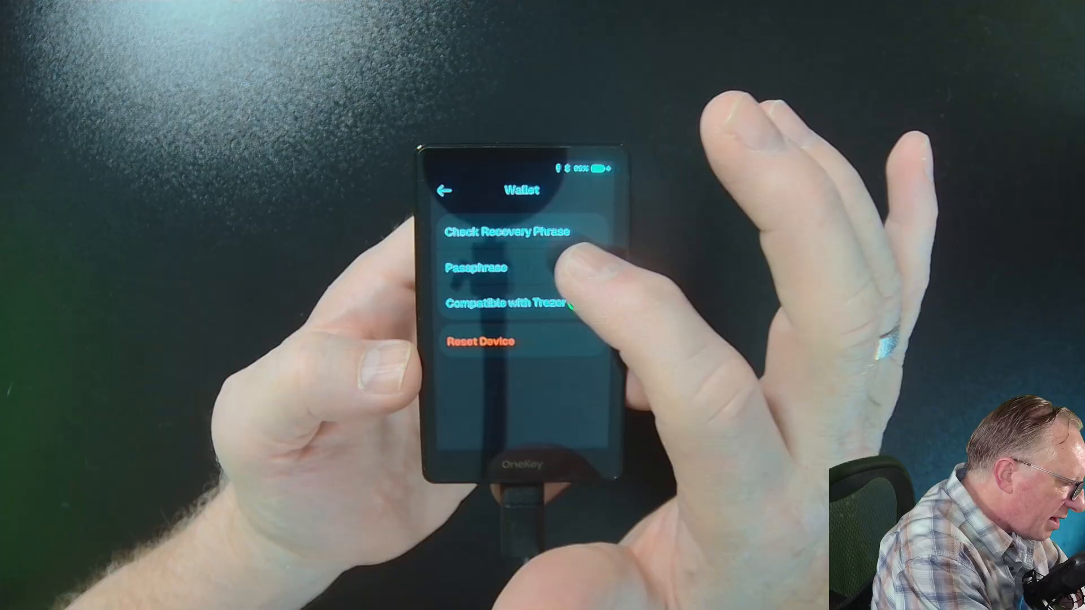
left_click(475, 269)
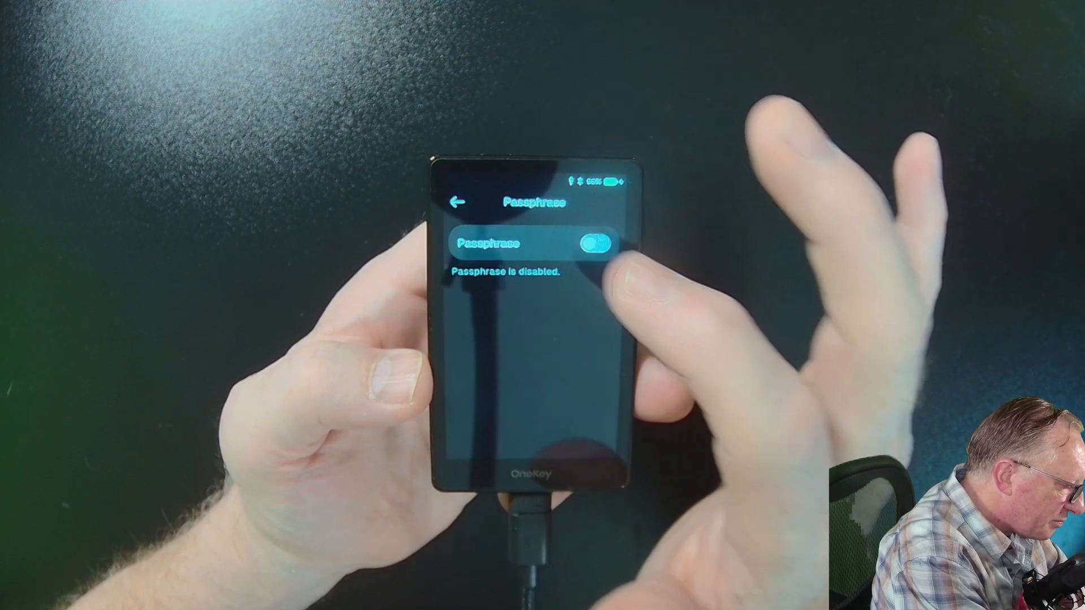
left_click(596, 244)
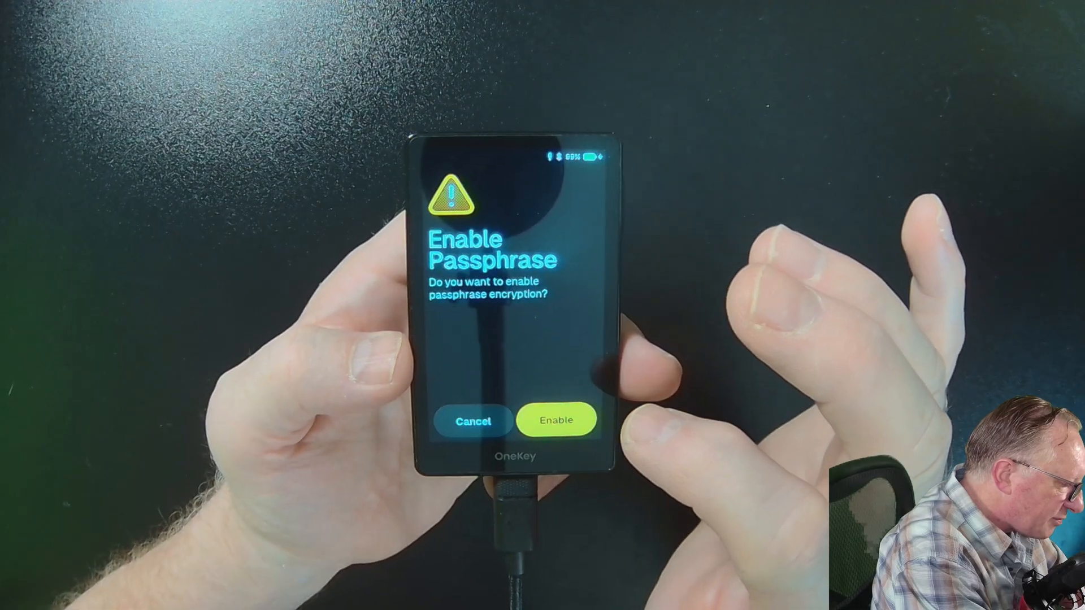
left_click(555, 421)
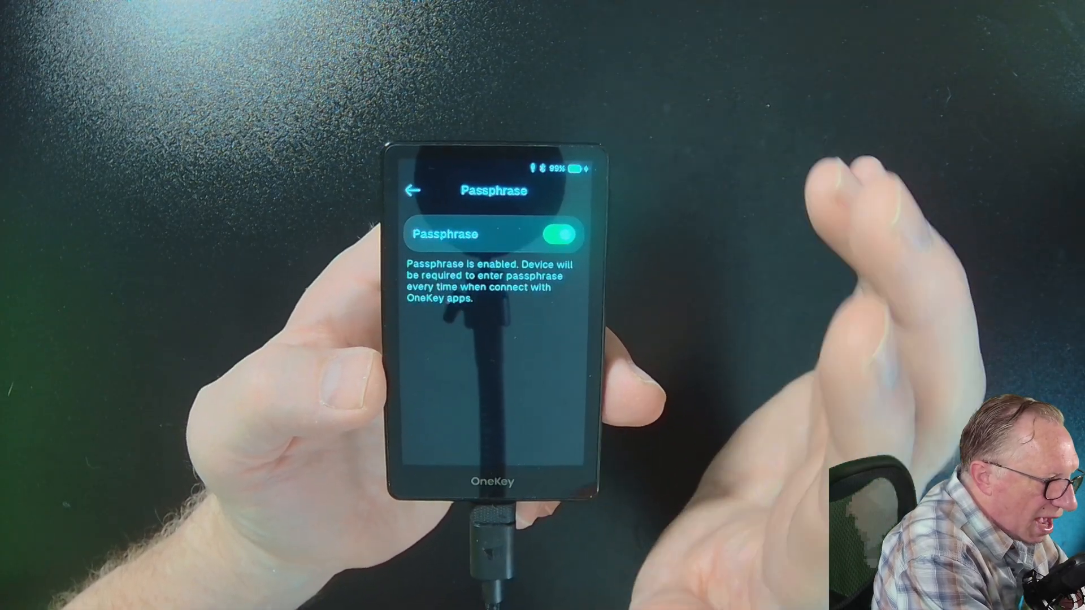
left_click(414, 190)
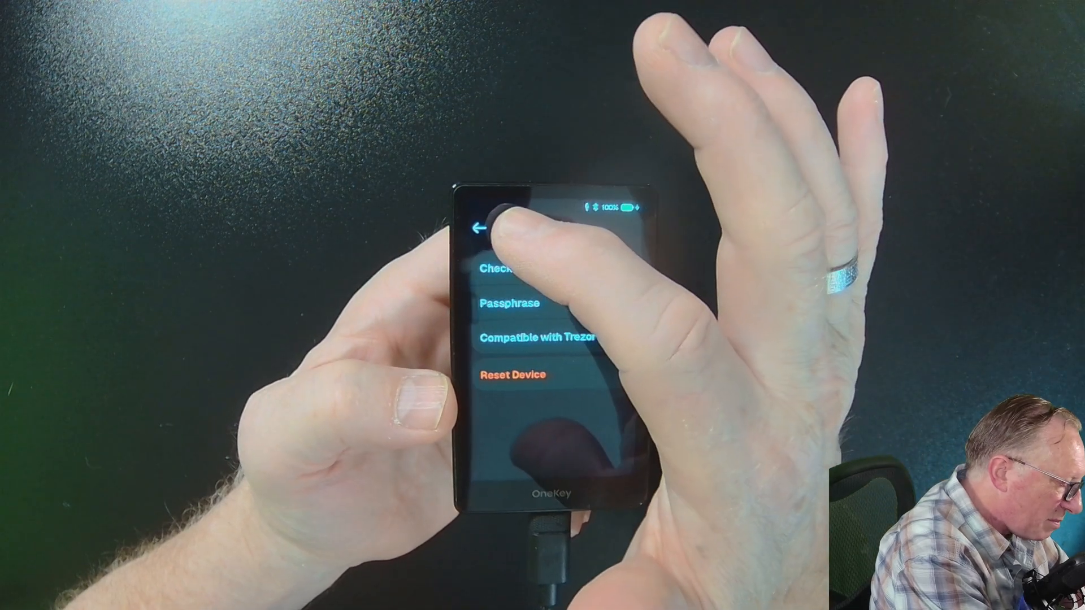
Leave Wallet settings and pick a network for Account #1 from the Select Network list.
left_click(488, 230)
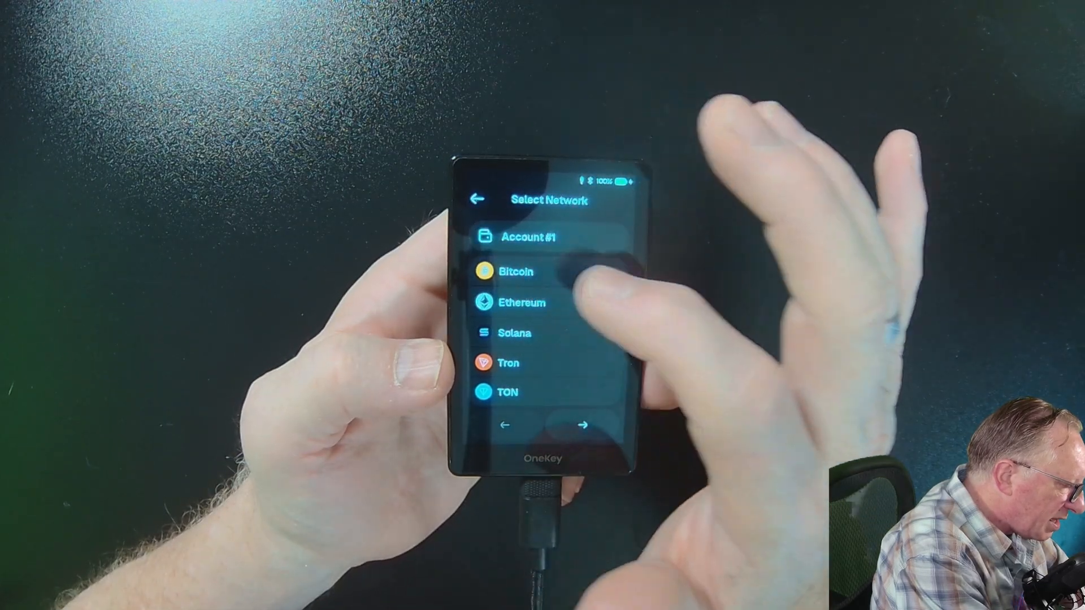
left_click(514, 271)
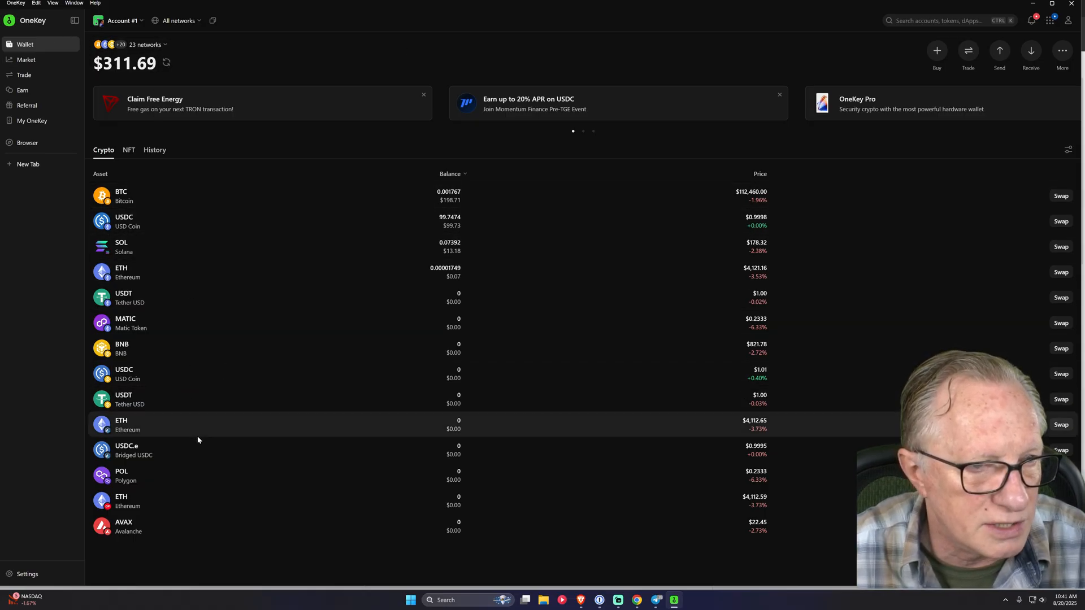
mouse_move(221, 247)
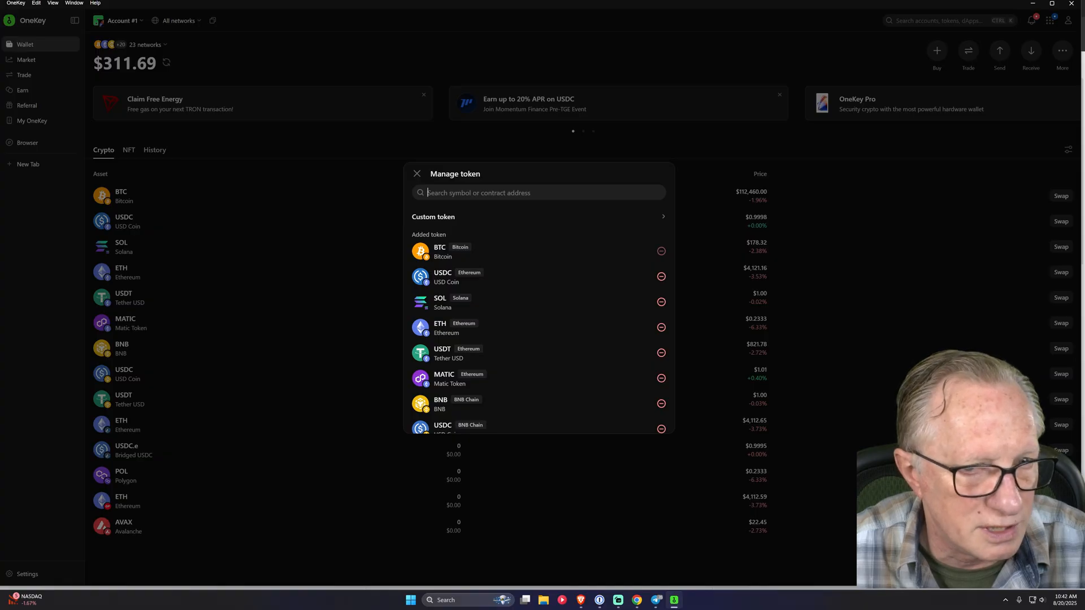
Search 'ada' and add ADA as a custom token on Cronos with 6 decimals.
scroll("down", 3)
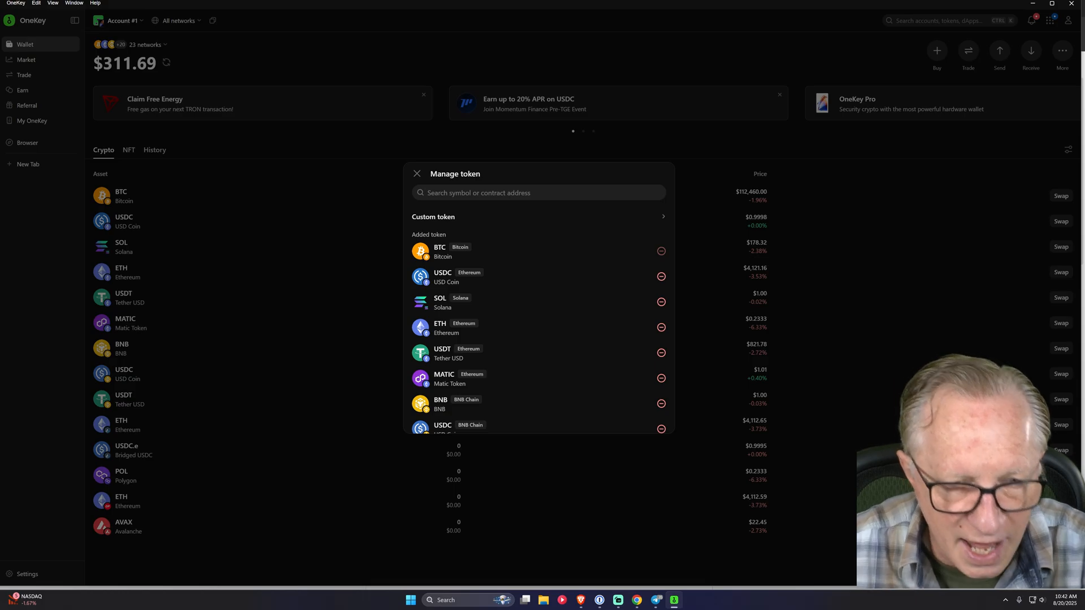
type("ada")
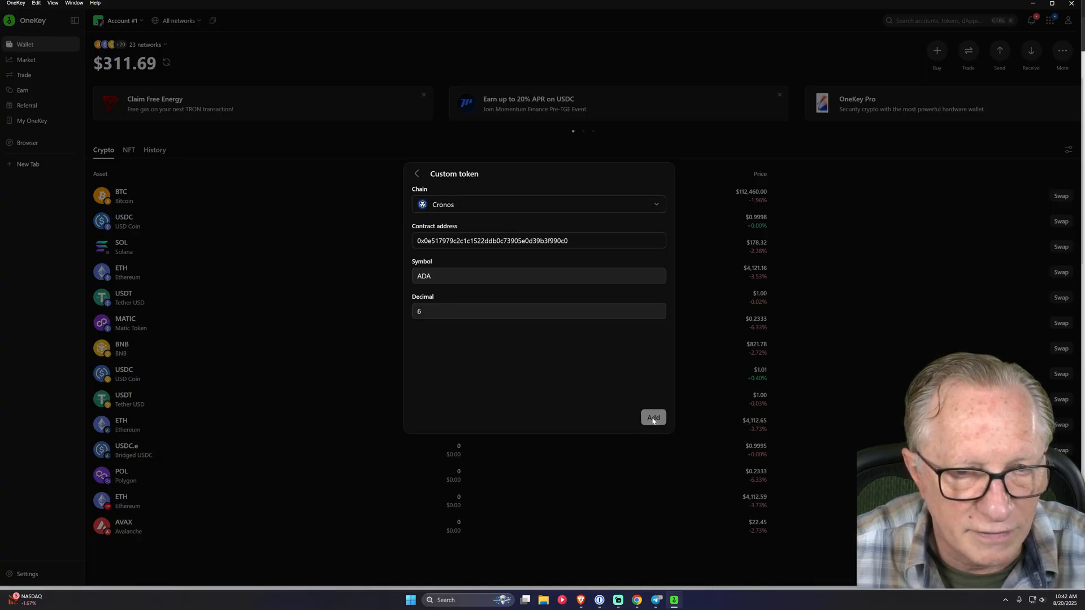
left_click(652, 417)
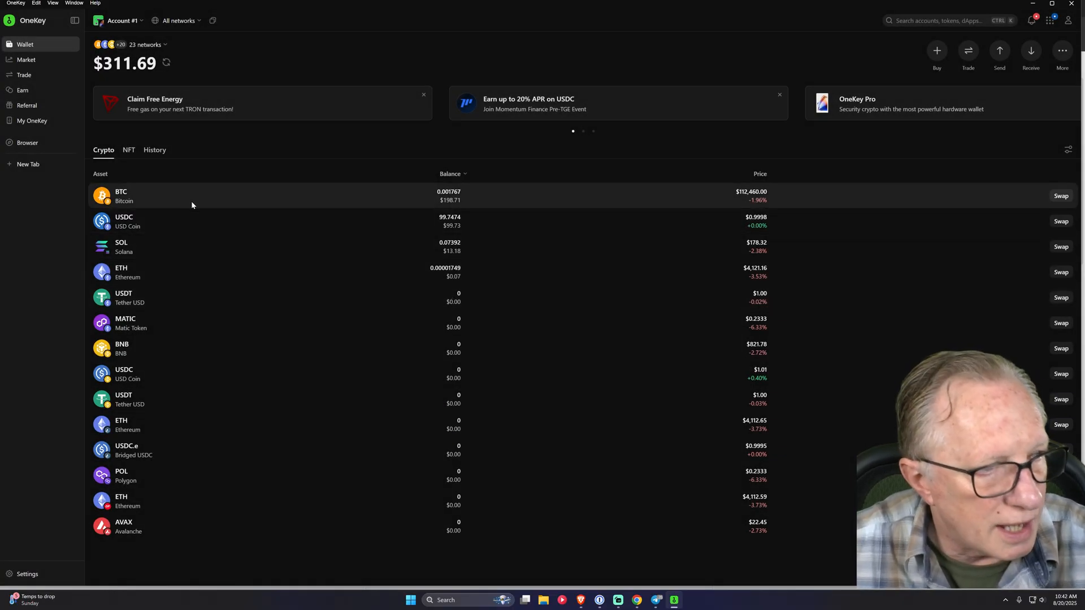
mouse_move(307, 231)
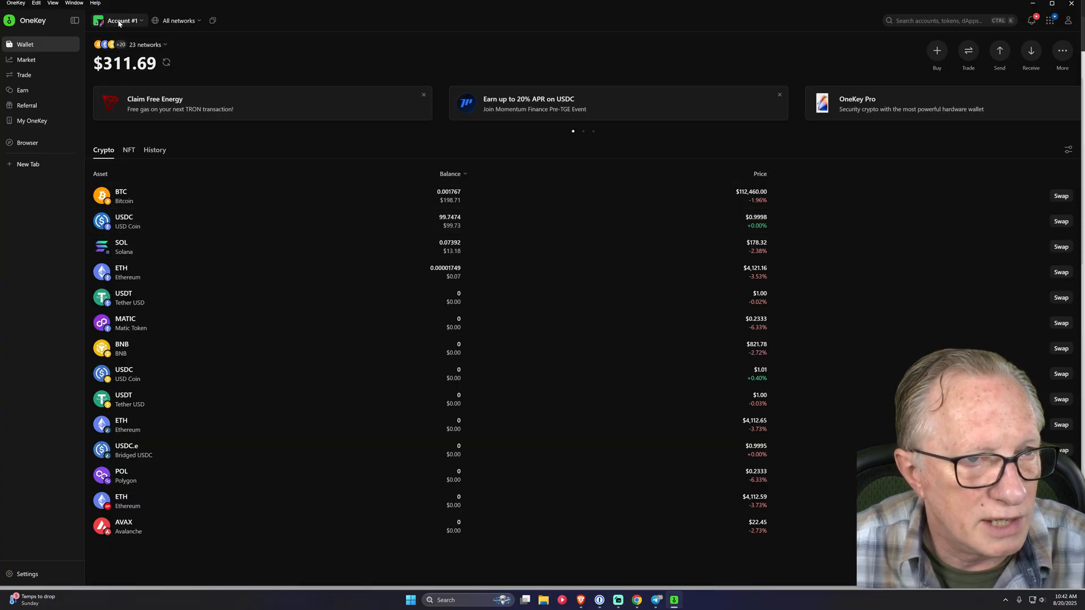
Switch from the account selector to the other hardware wallet's Account #1, holding about $123.10.
left_click(124, 21)
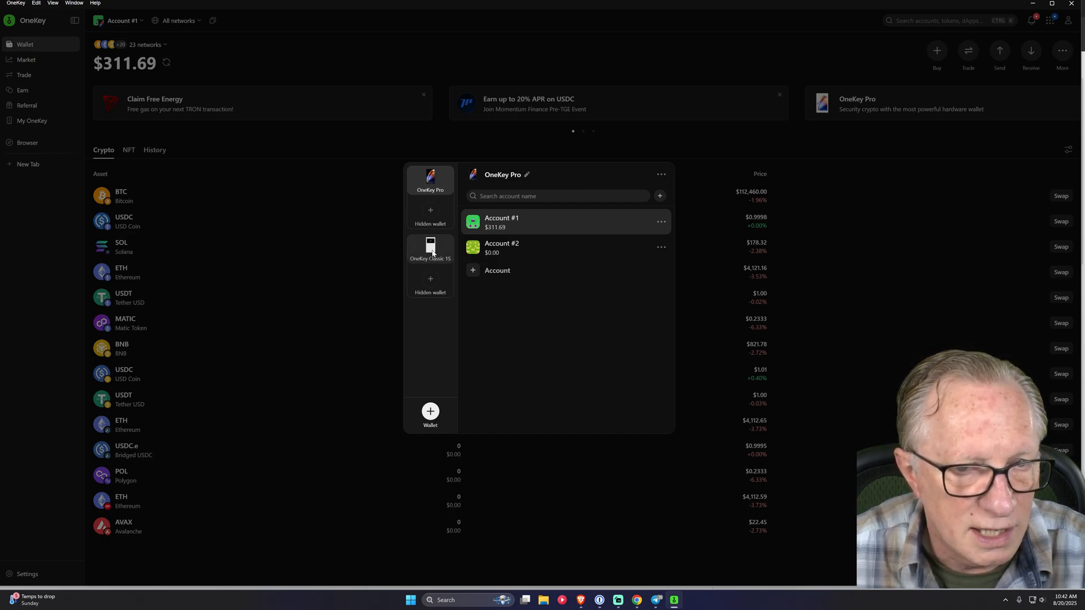
left_click(429, 248)
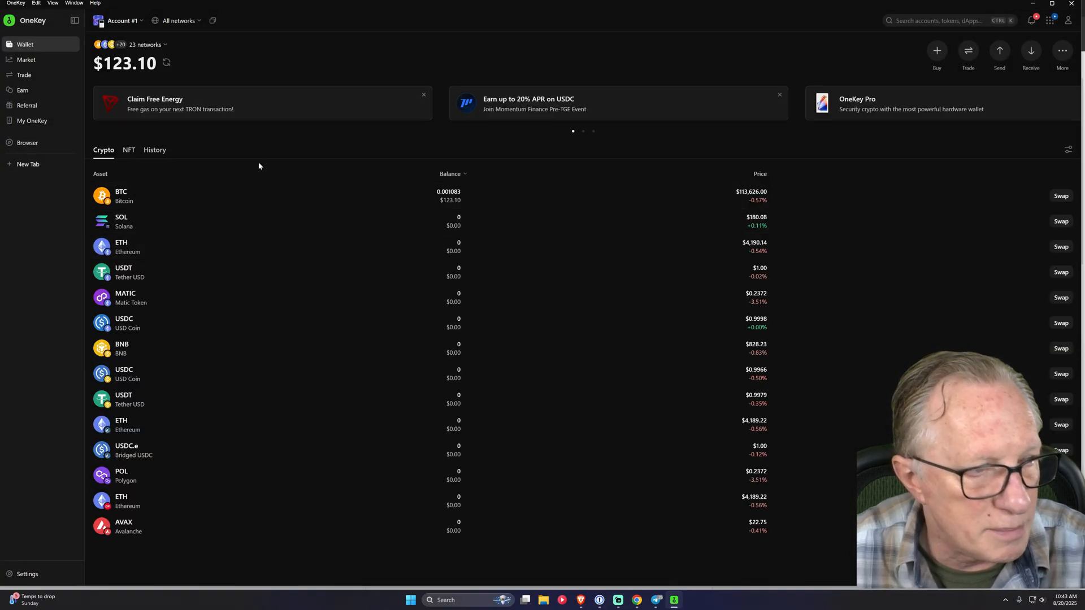
mouse_move(427, 324)
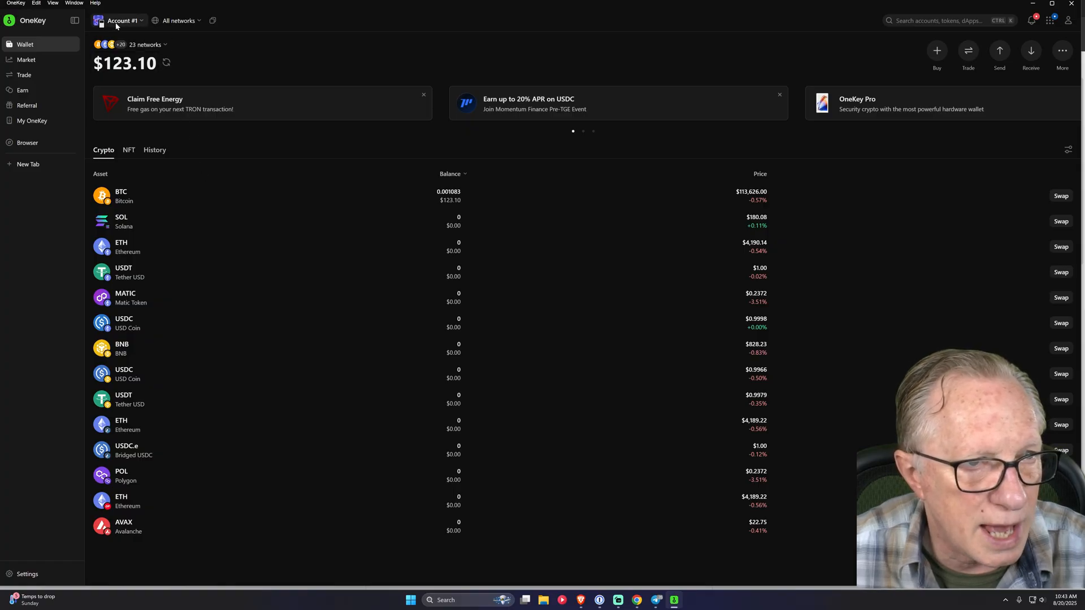
Switch back to the OneKey Pro wallet's Account #1, where ADA is now listed.
left_click(123, 21)
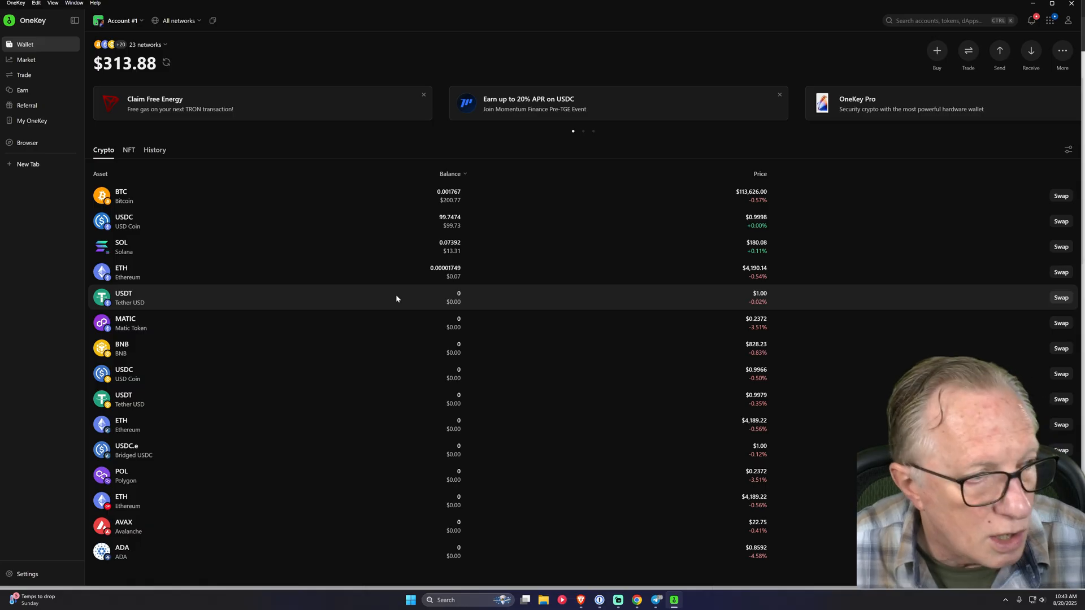
mouse_move(144, 226)
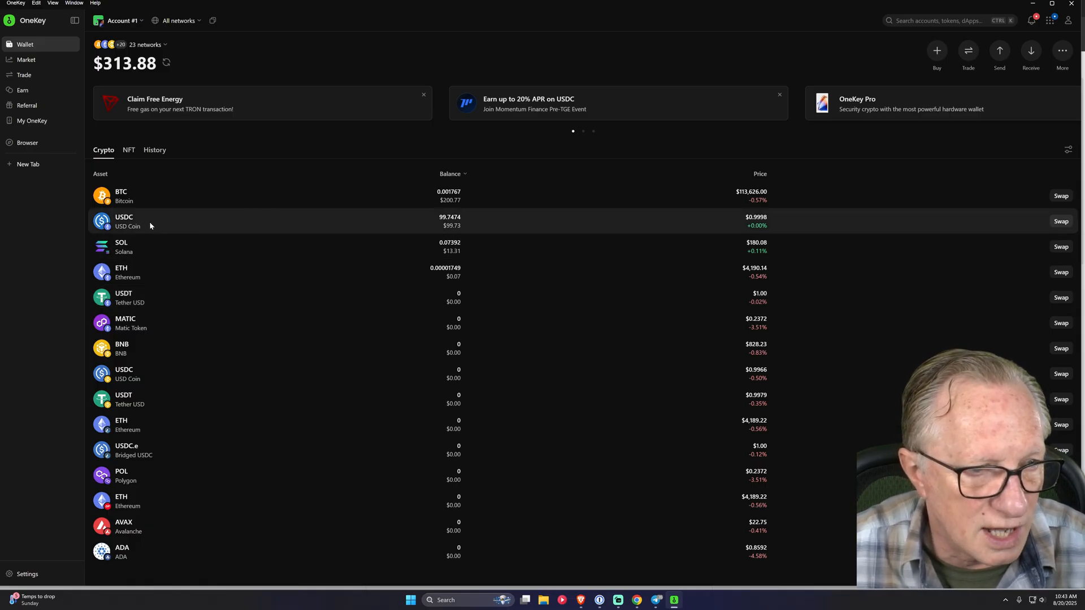
mouse_move(187, 226)
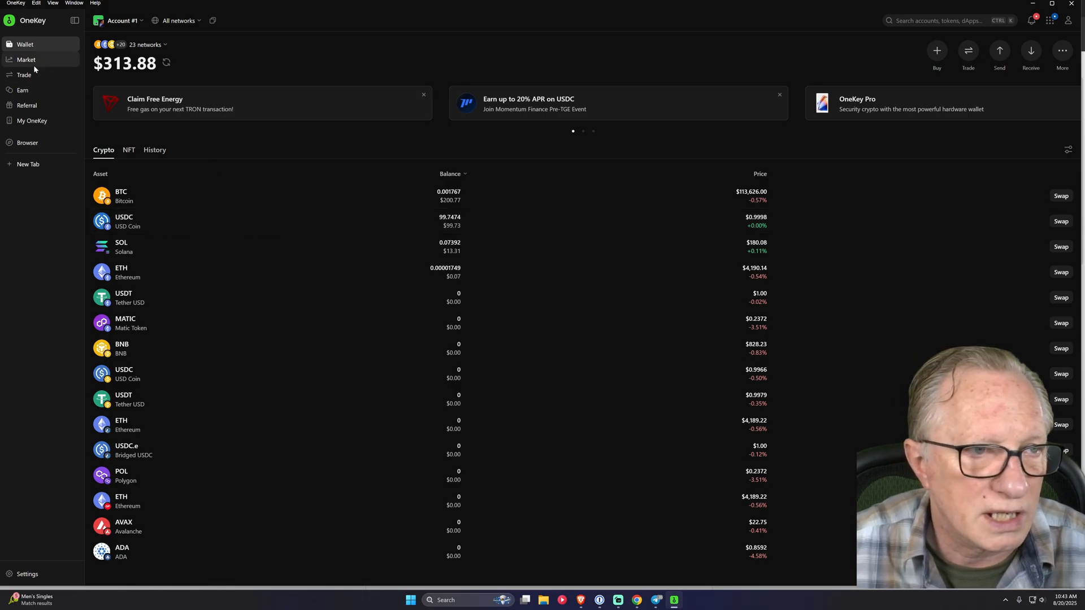
Browse the Limit and Swap modes on the Trade screen, then reverse the pair to pay USDC and receive WETH.
left_click(23, 75)
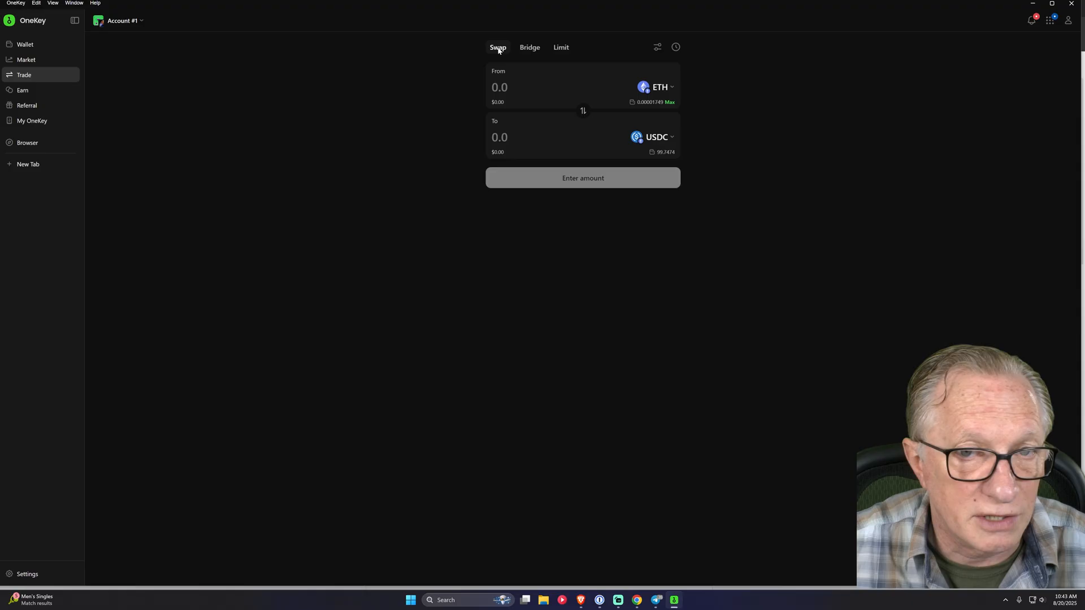
mouse_move(606, 100)
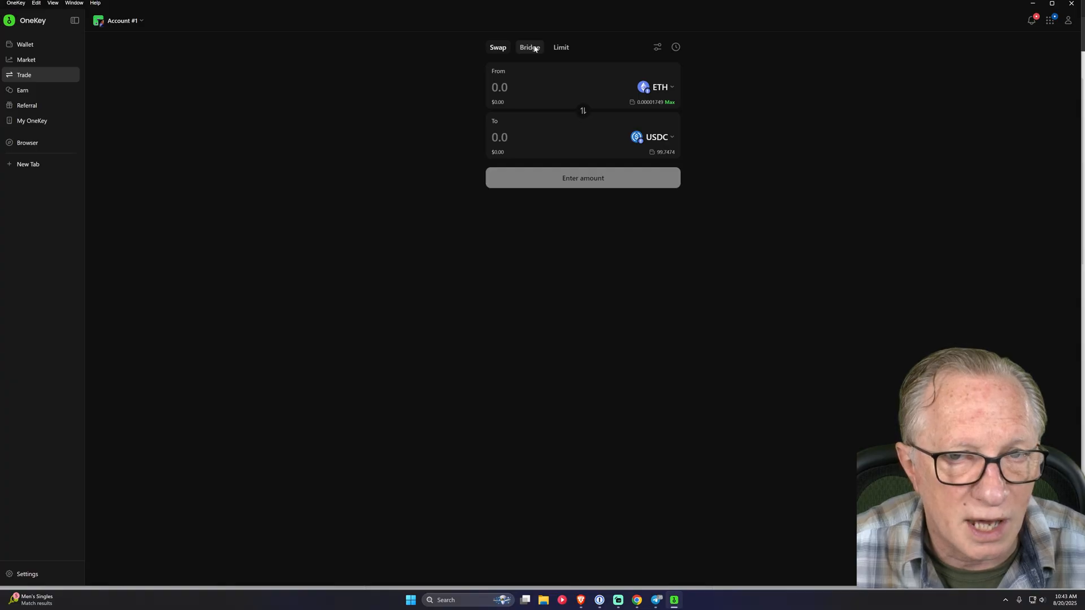
left_click(560, 48)
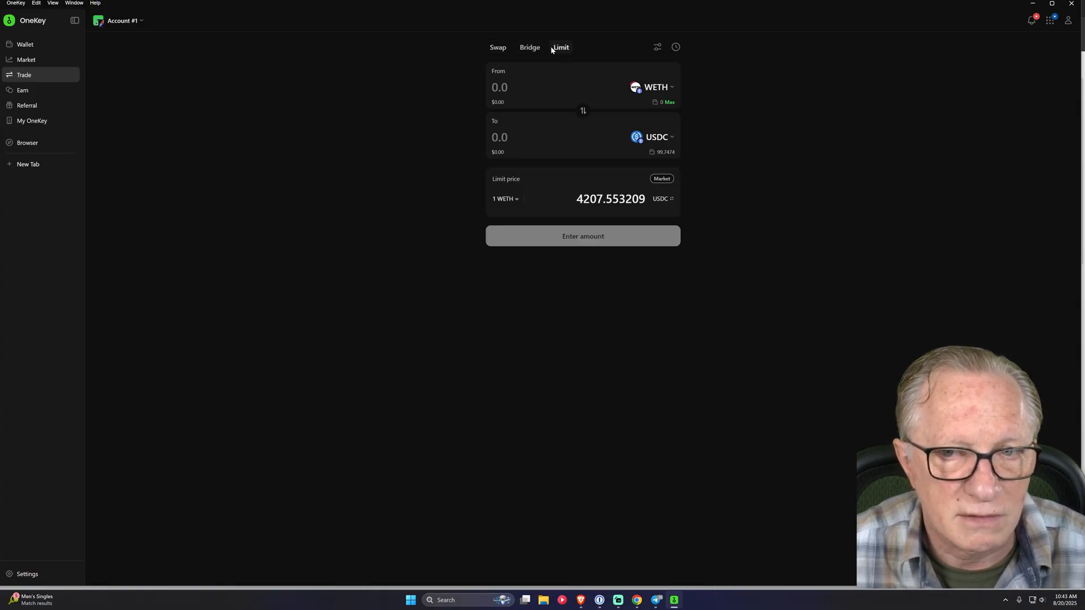
left_click(498, 47)
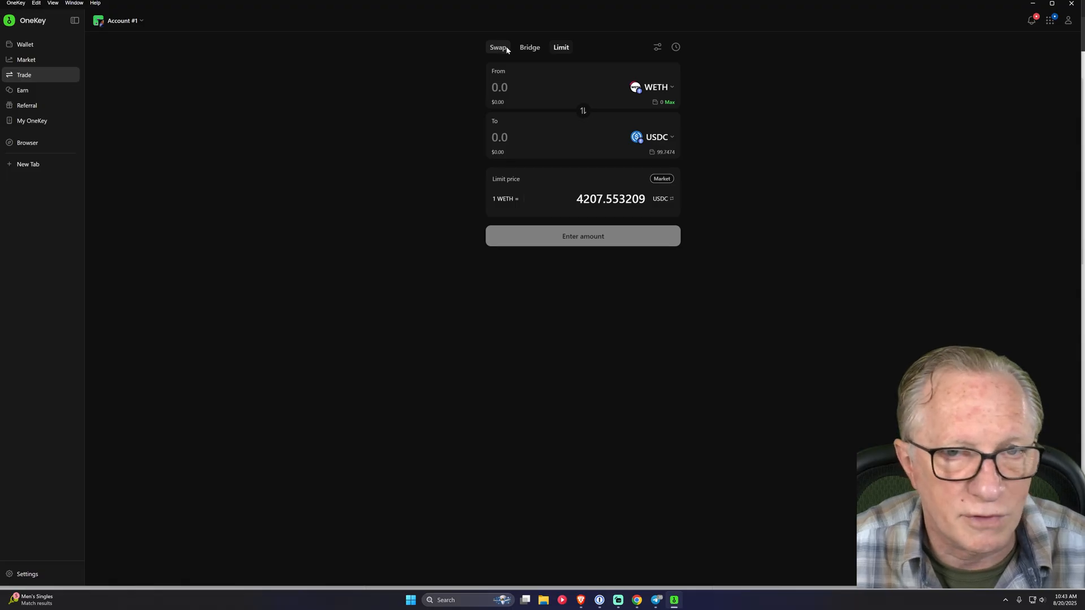
left_click(497, 47)
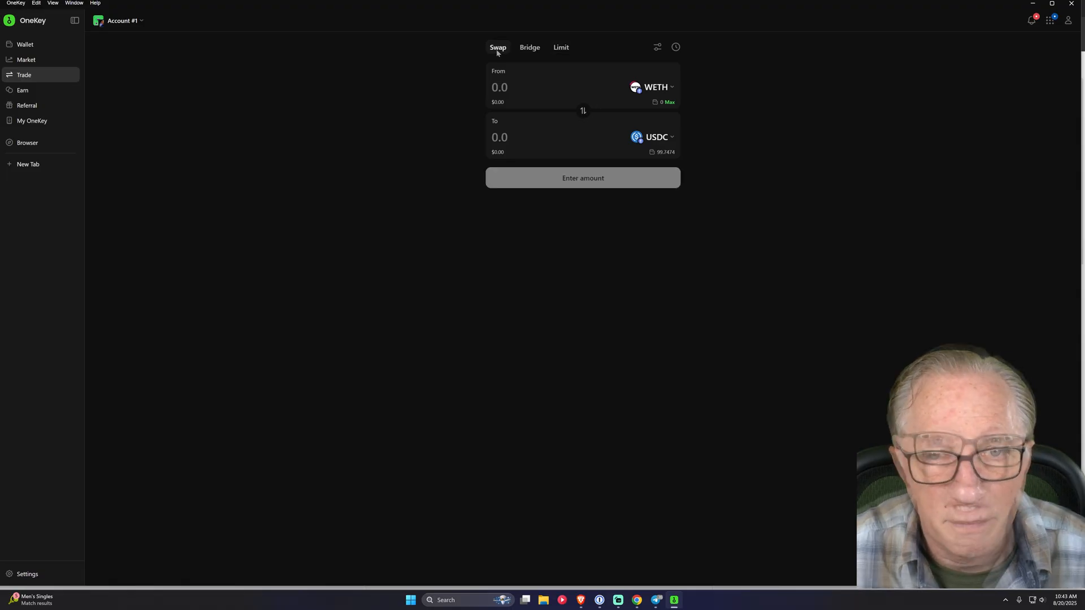
mouse_move(583, 110)
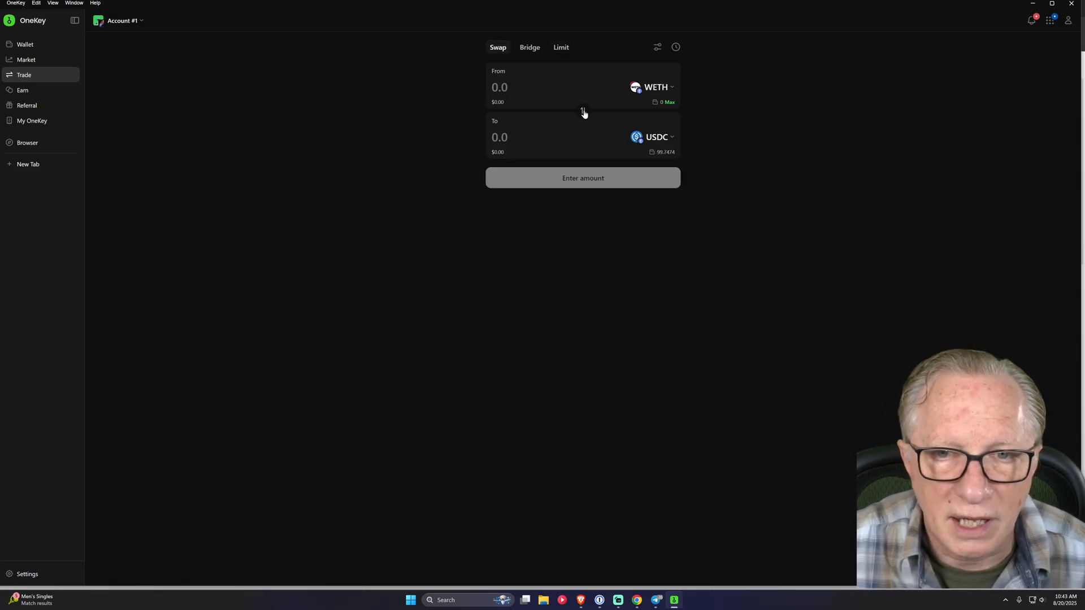
left_click(584, 111)
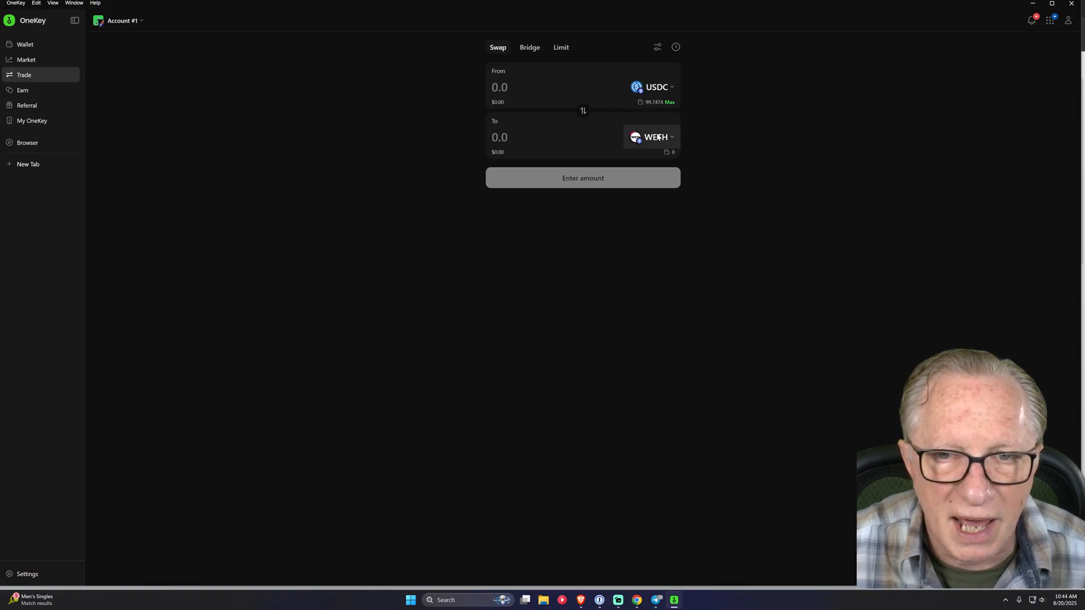
Set the swap to 50 USDC for ONDO (about 53.82 ONDO) and show the approval, provider and 0.5% slippage details.
left_click(651, 137)
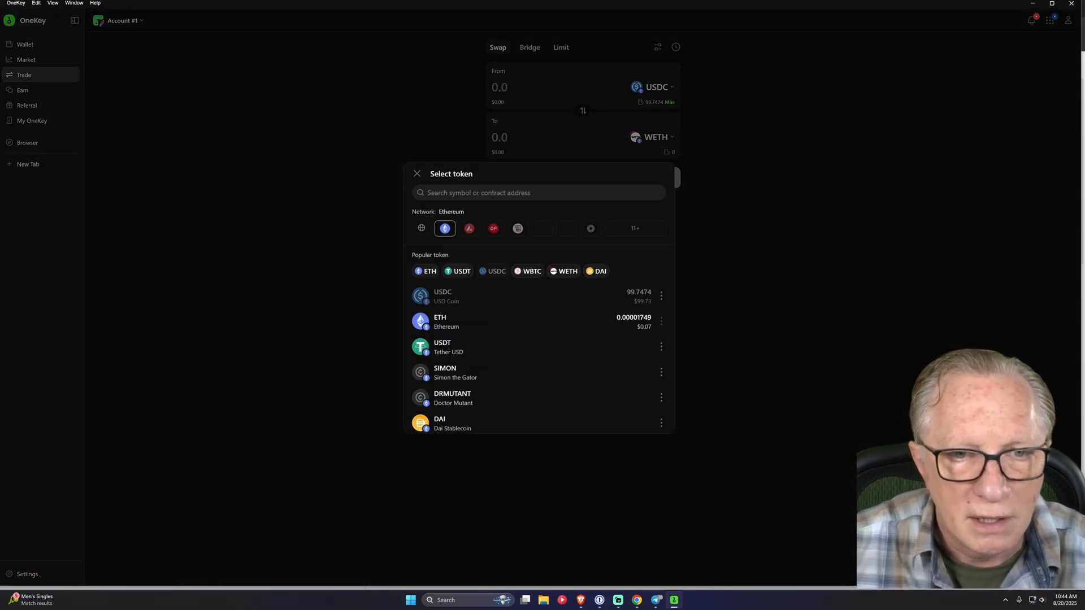
type("ondo")
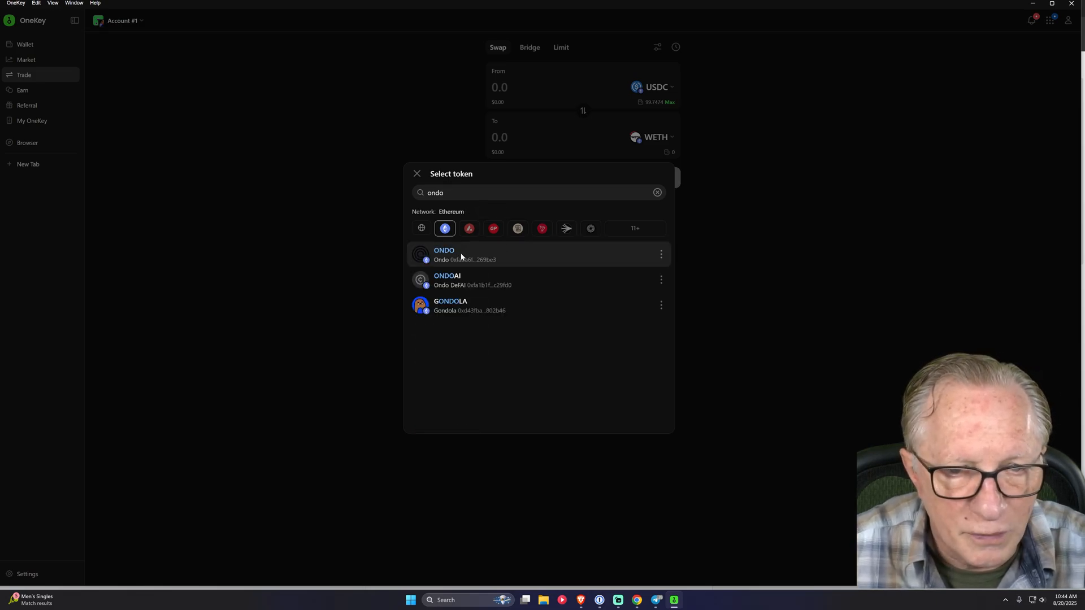
left_click(443, 255)
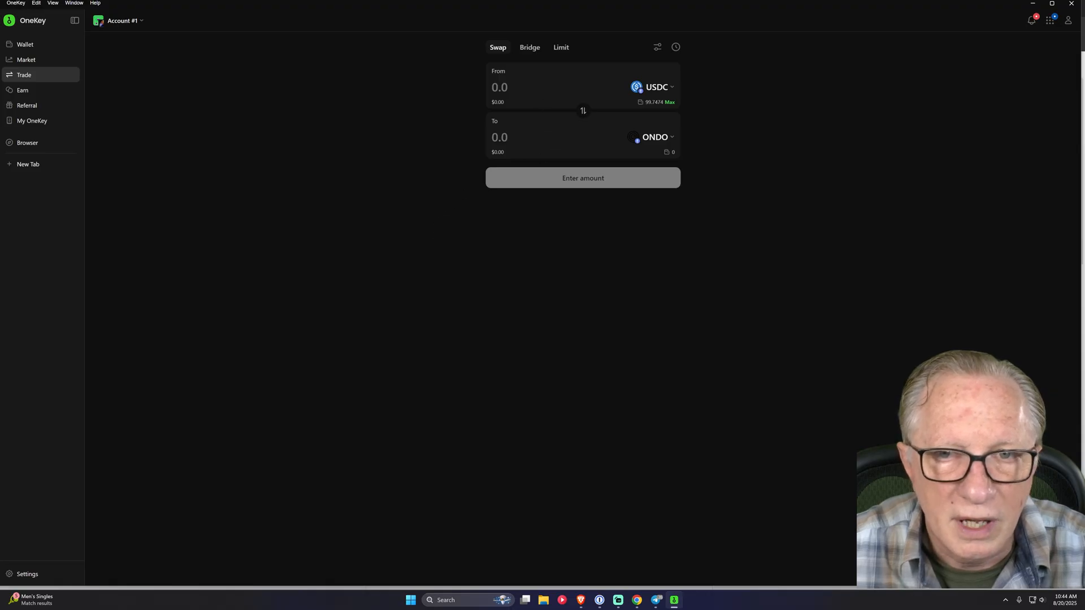
left_click(500, 87)
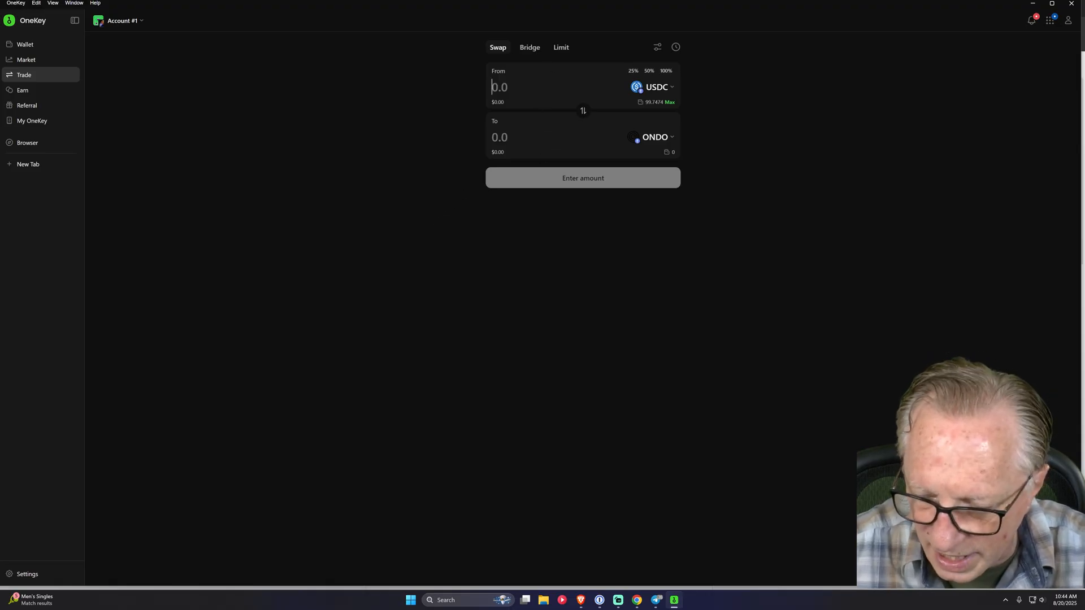
type("50")
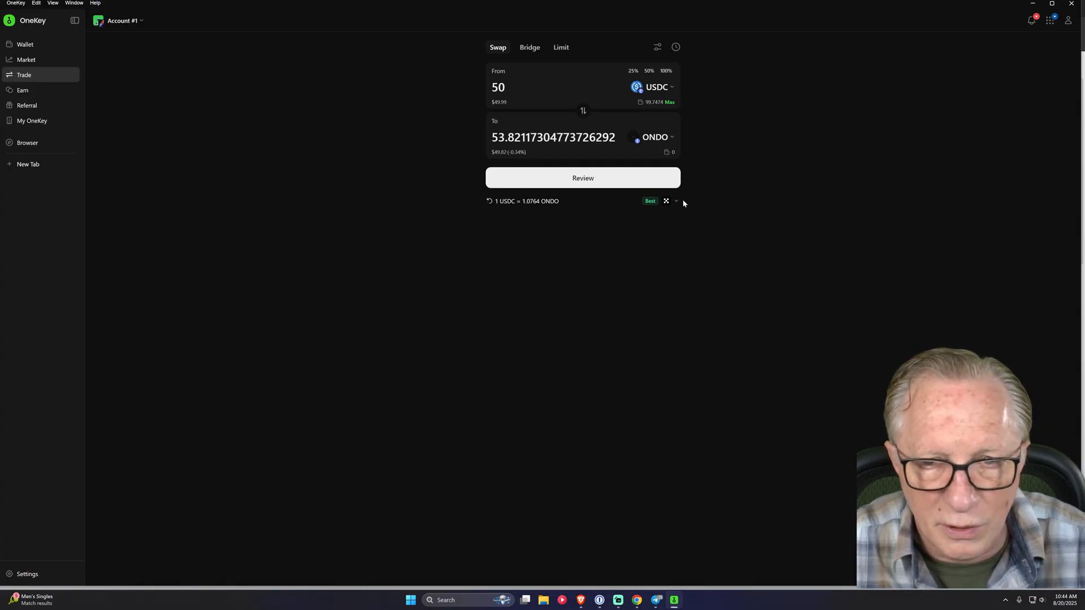
mouse_move(663, 209)
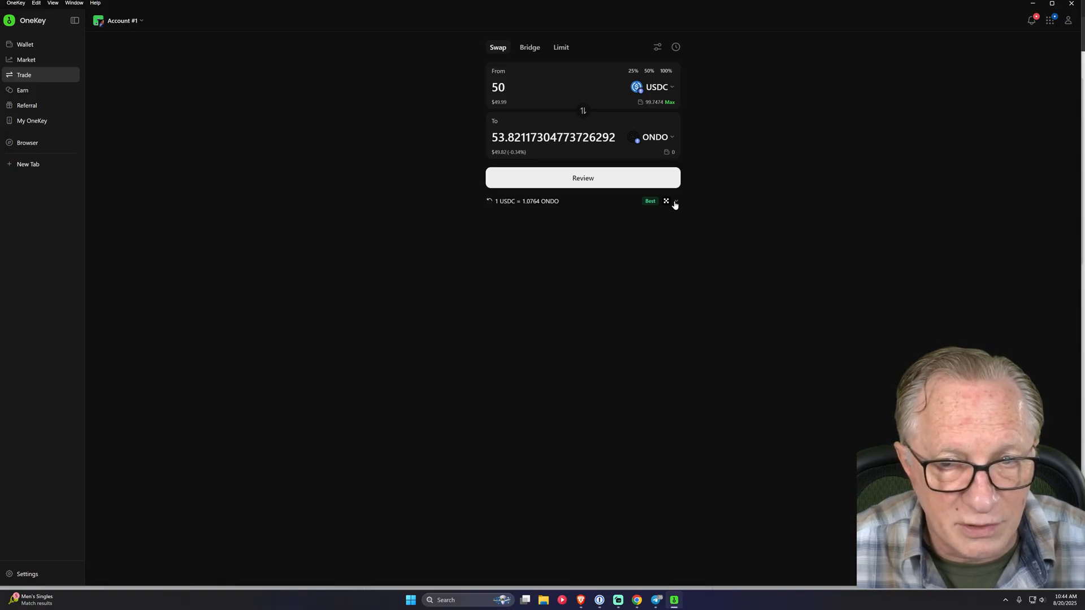
left_click(676, 201)
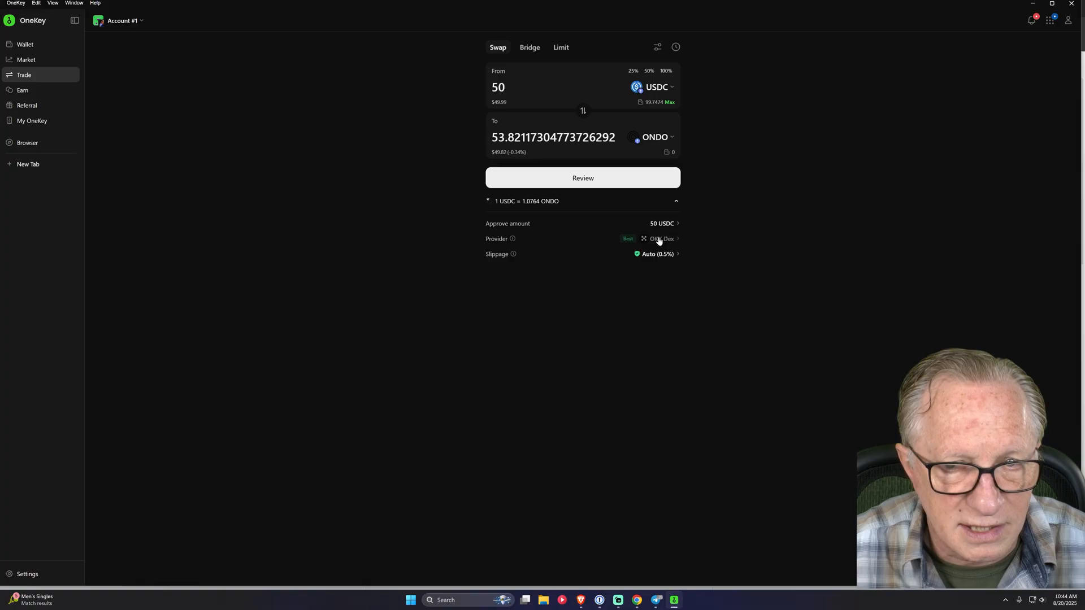
left_click(658, 238)
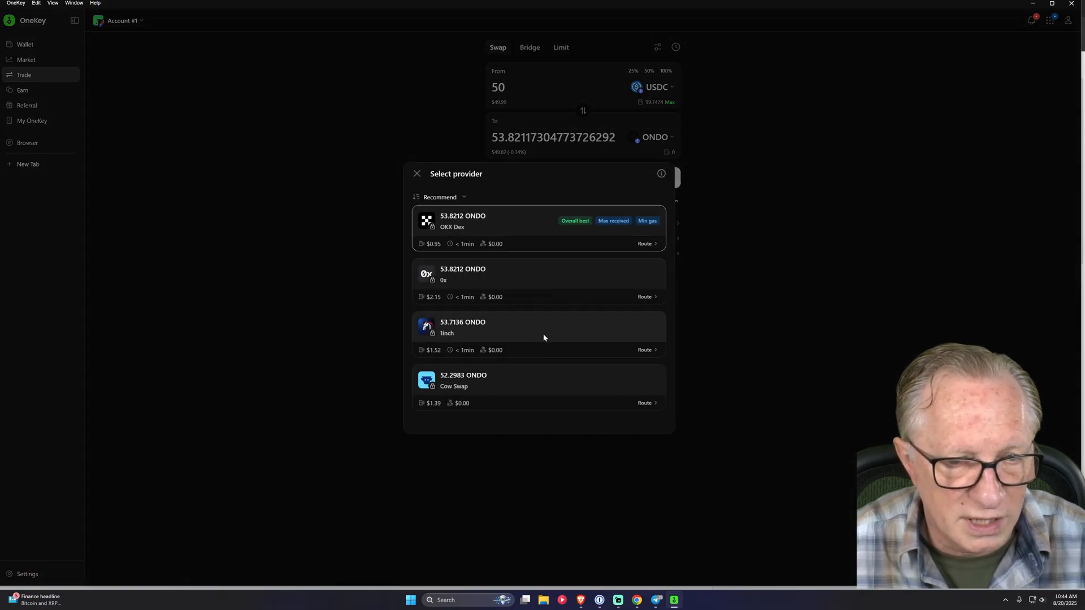
mouse_move(443, 314)
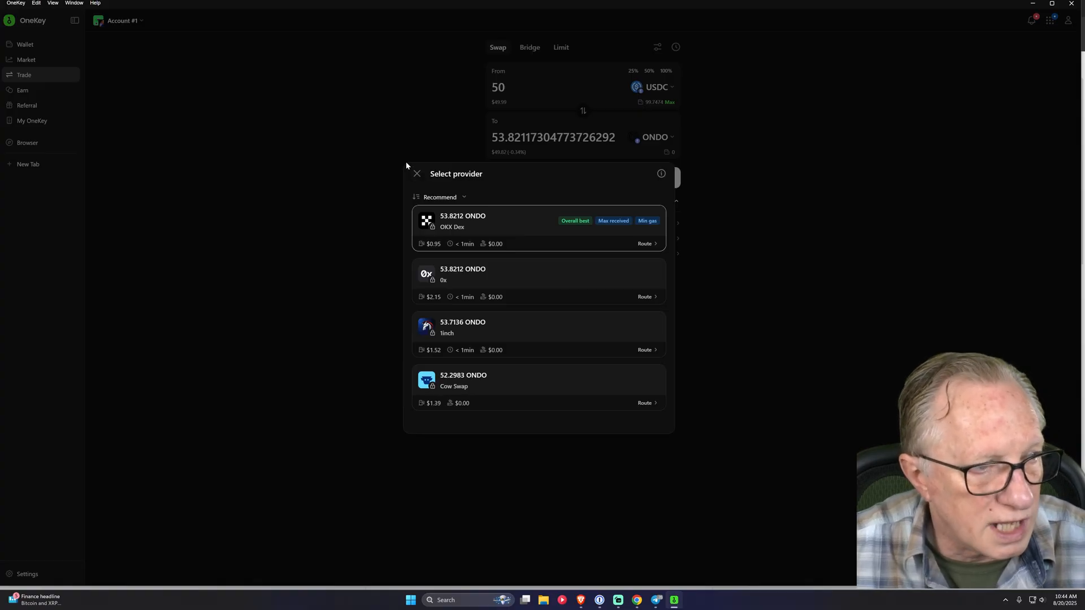
mouse_move(350, 171)
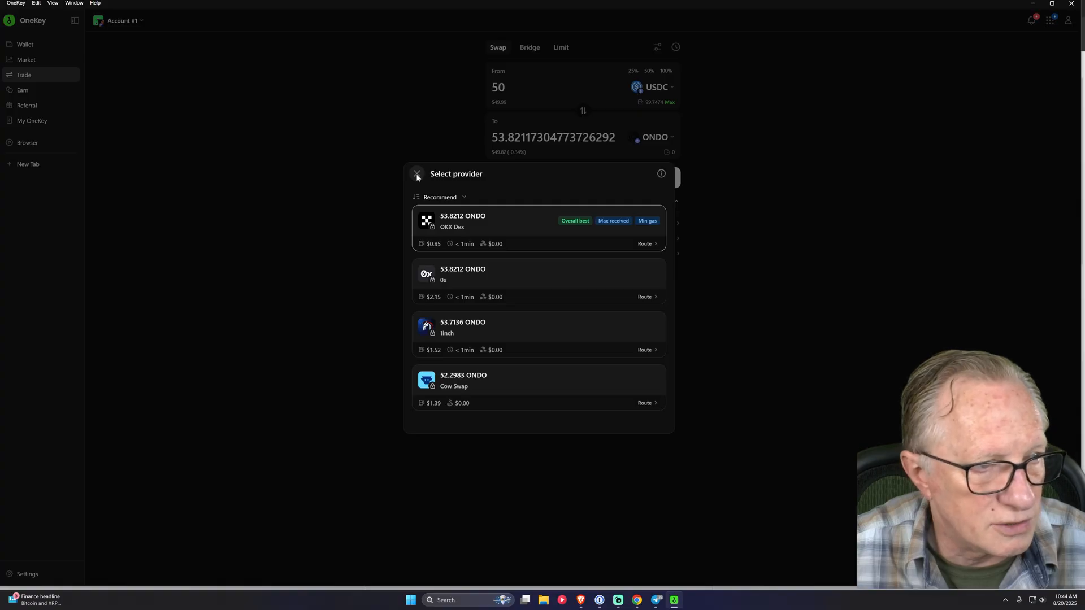
left_click(417, 174)
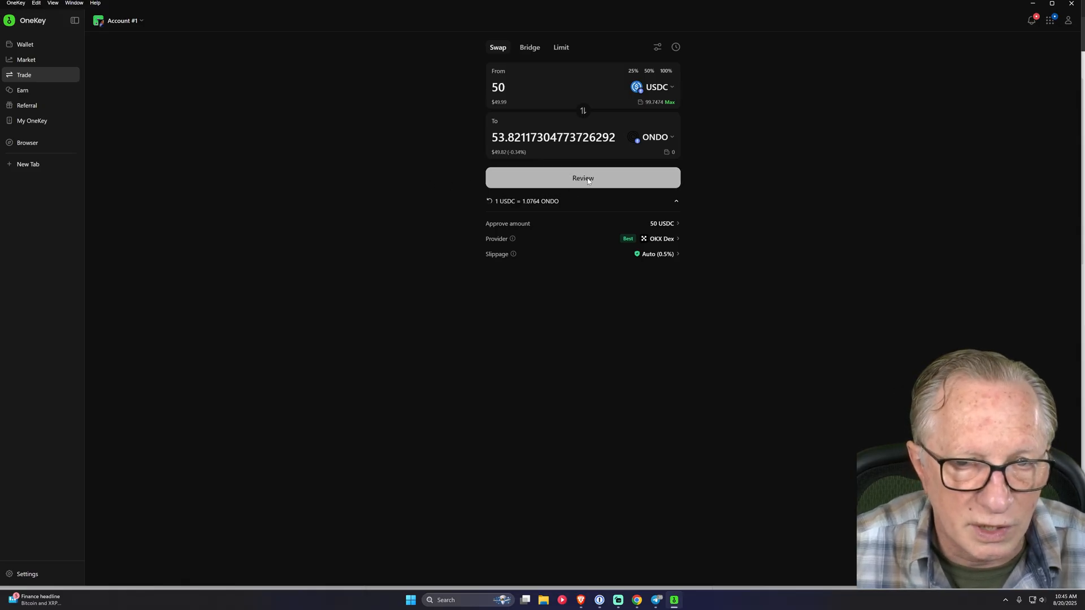
left_click(583, 177)
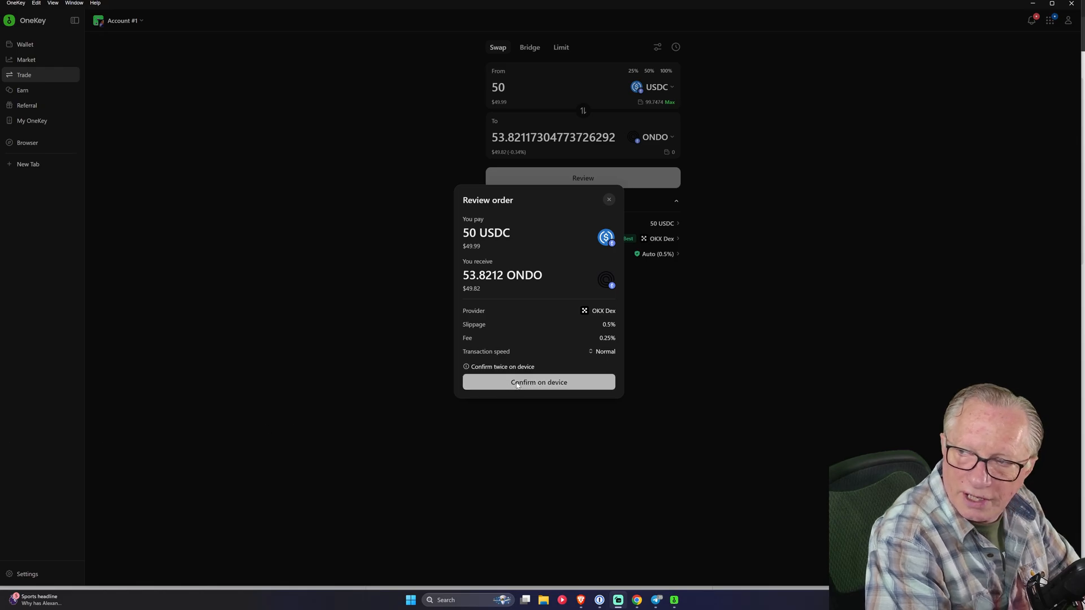
Send the 50 USDC for 53.8212 ONDO order to the OneKey Pro for signing.
left_click(538, 382)
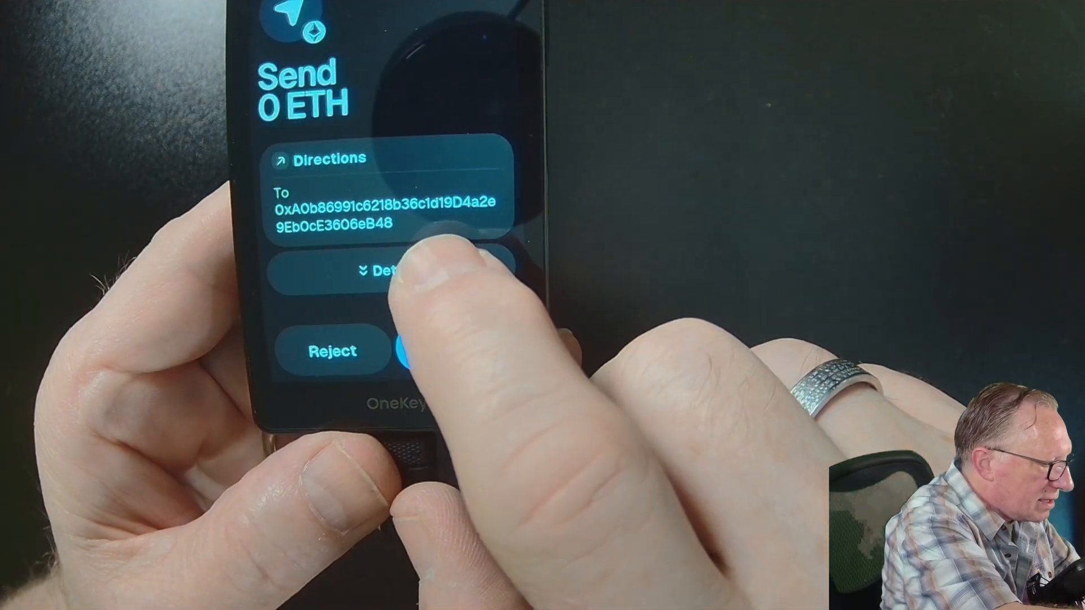
Check the transaction's recipient, sender and fees on the OneKey Pro, then slide to sign it.
left_click(392, 273)
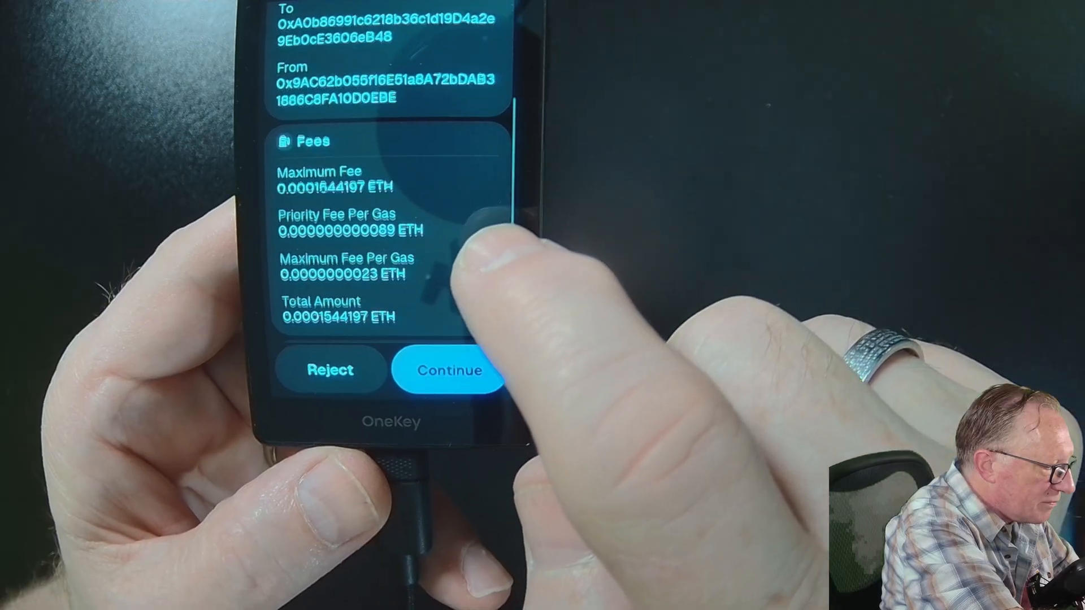
scroll("down", 3)
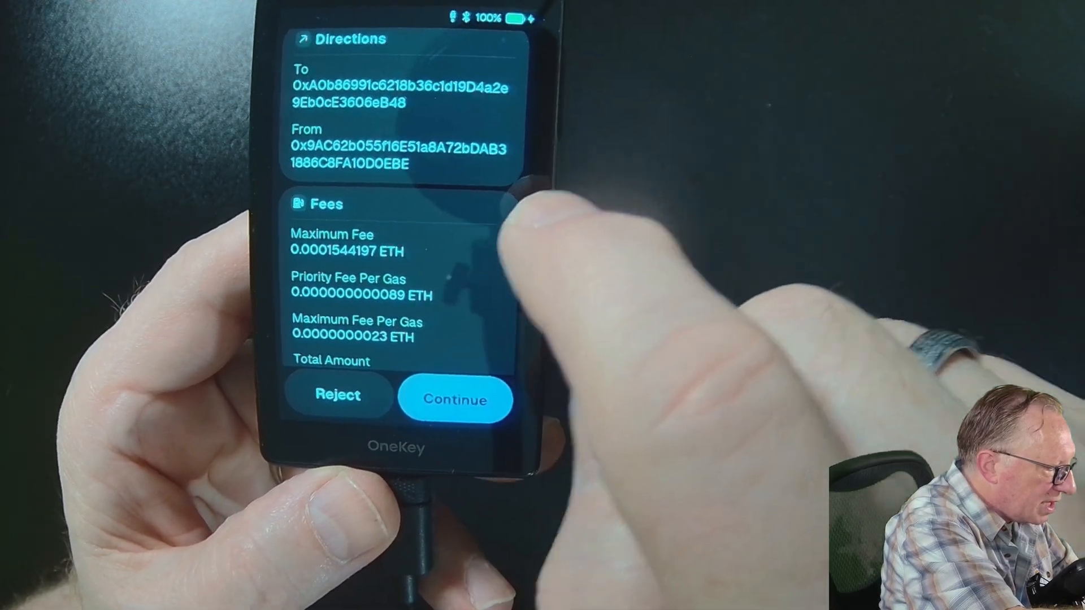
left_click(453, 399)
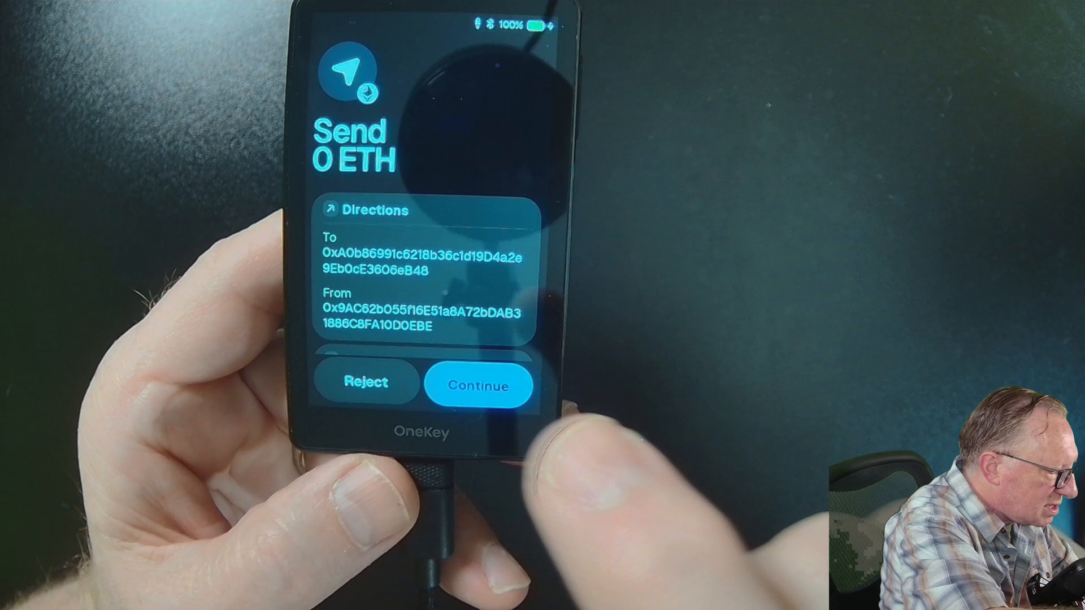
left_click(477, 384)
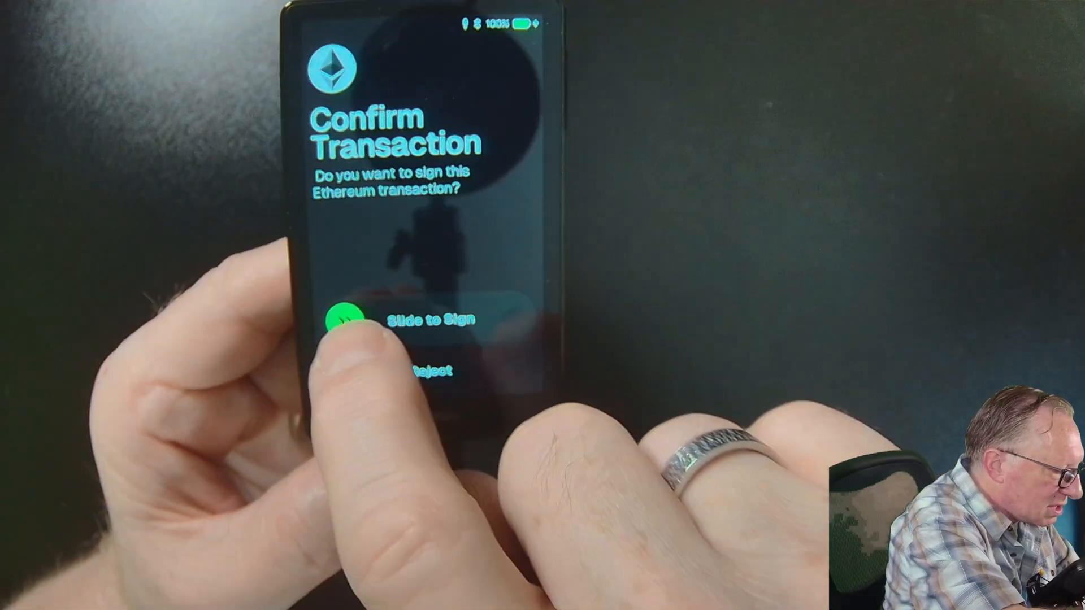
left_click_drag(343, 318, 485, 319)
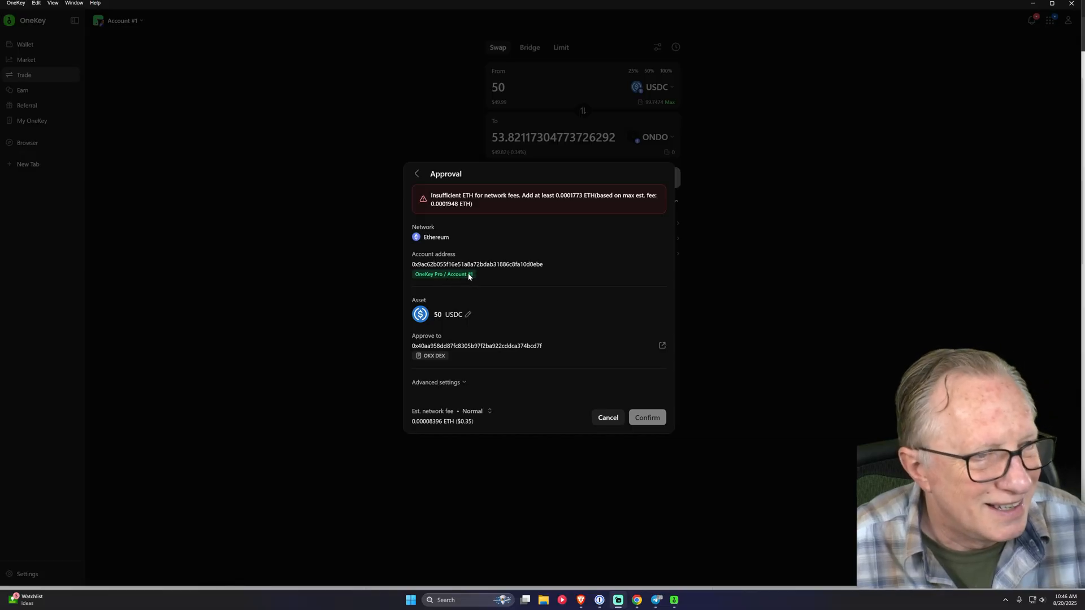
mouse_move(487, 202)
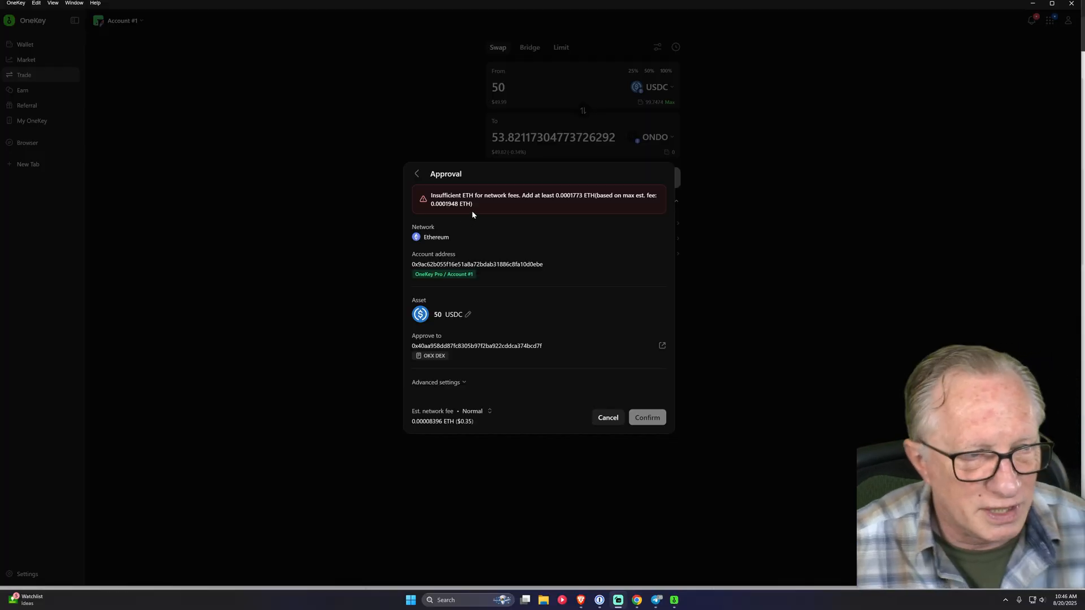
mouse_move(580, 272)
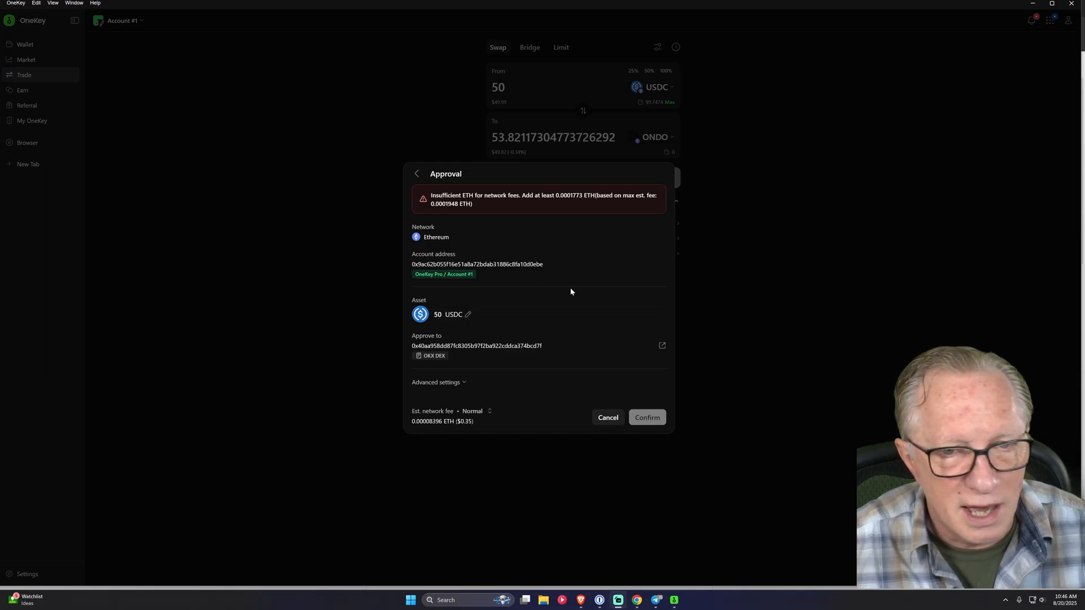
mouse_move(598, 248)
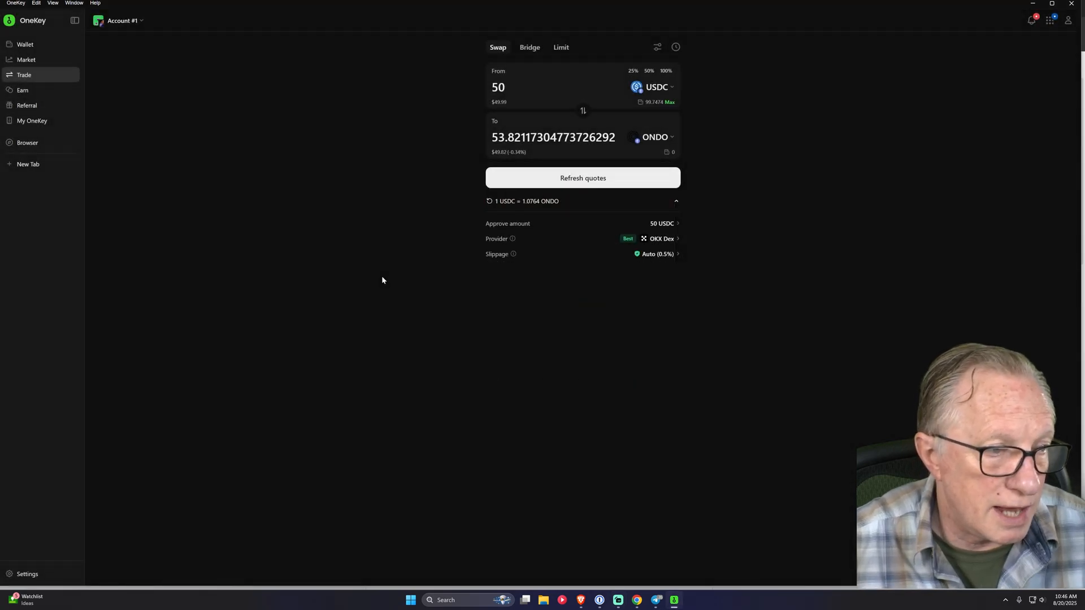
mouse_move(384, 270)
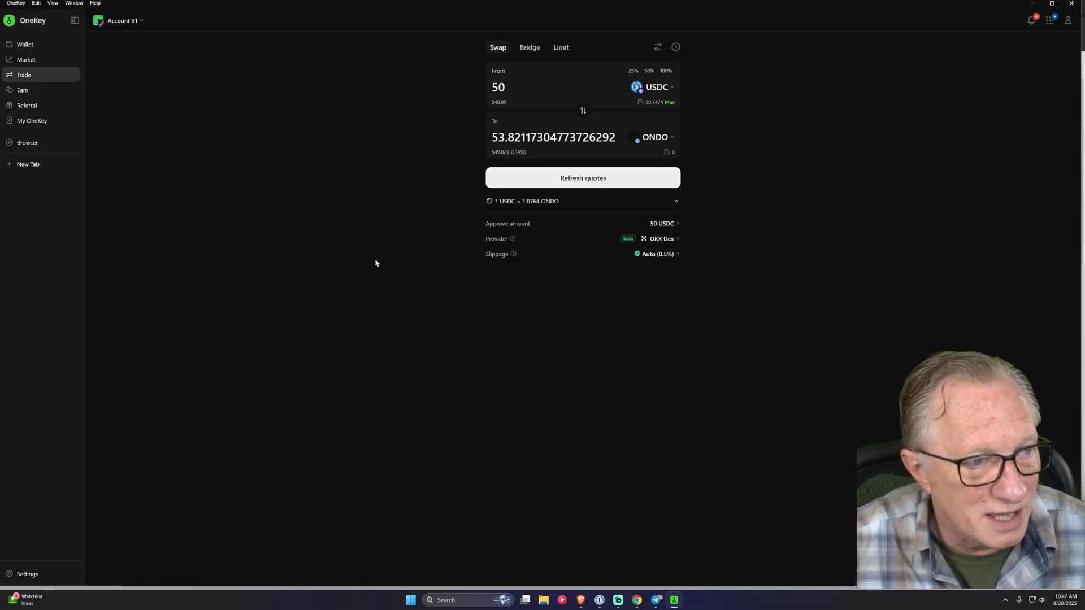
mouse_move(406, 219)
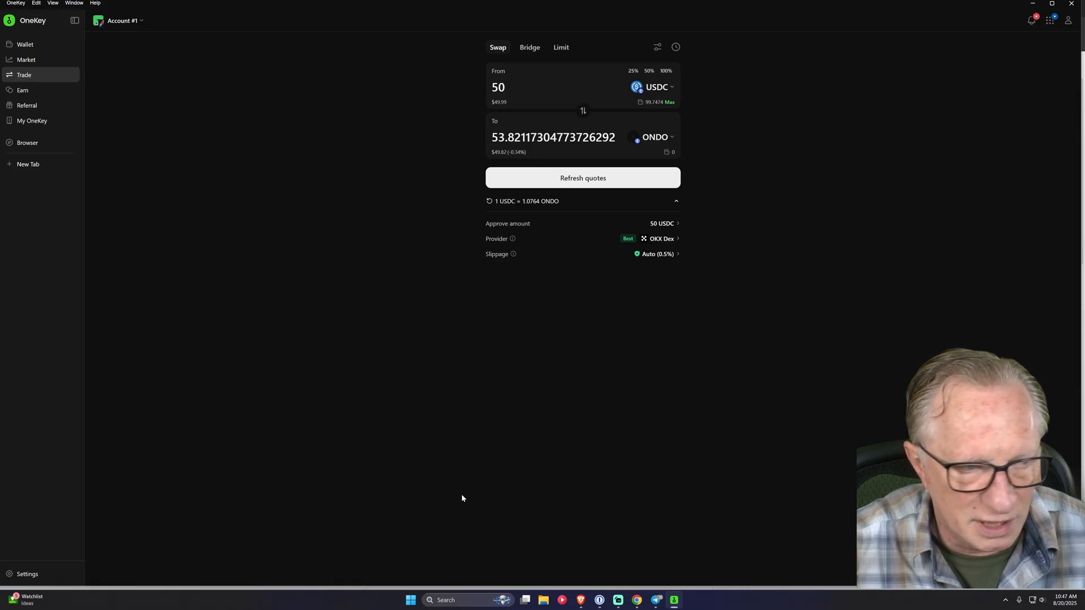
left_click(25, 44)
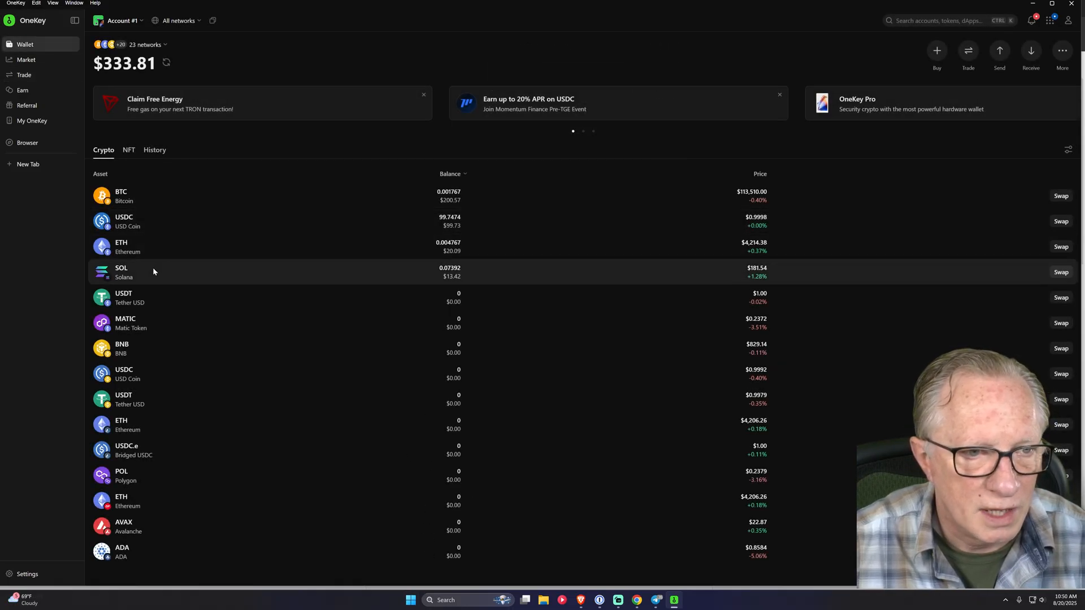
mouse_move(395, 248)
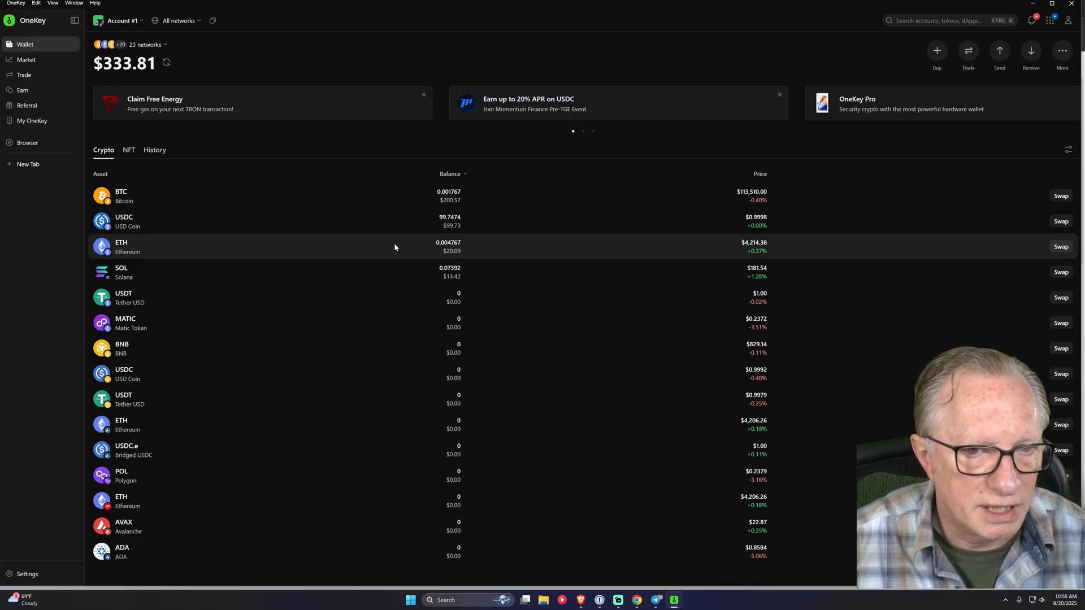
mouse_move(430, 82)
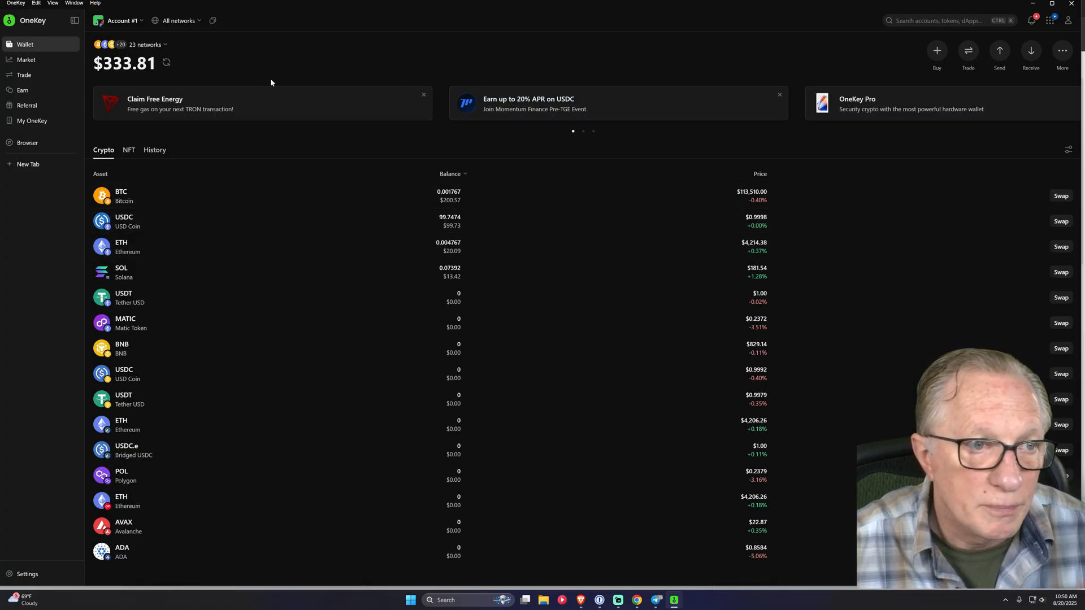
left_click(24, 74)
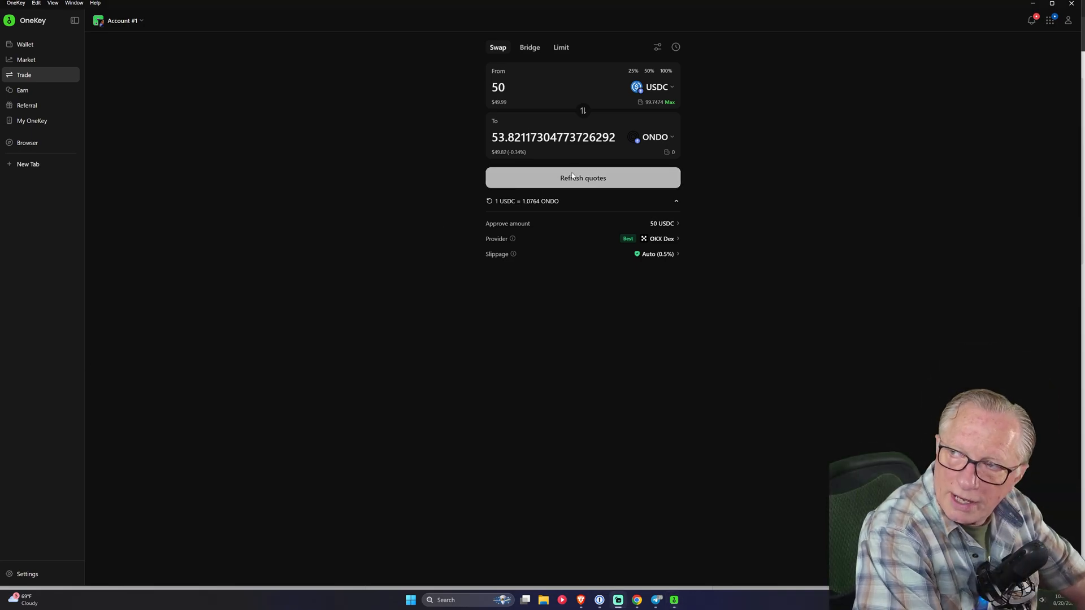
Refresh the quote, review the 50 USDC to 53.8212 ONDO order and send it to the OneKey Pro.
left_click(583, 177)
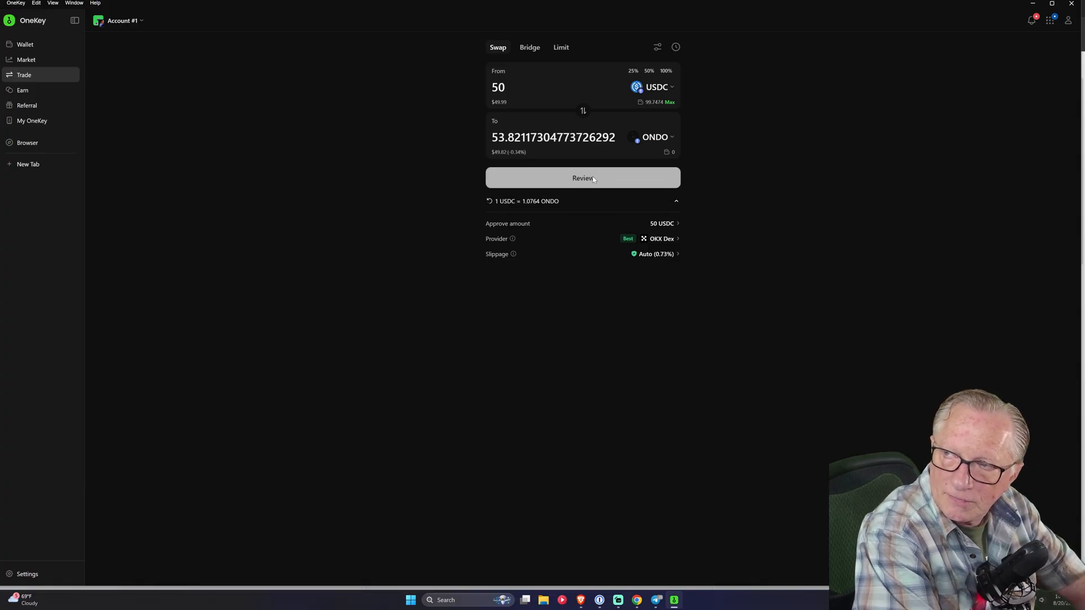
left_click(582, 178)
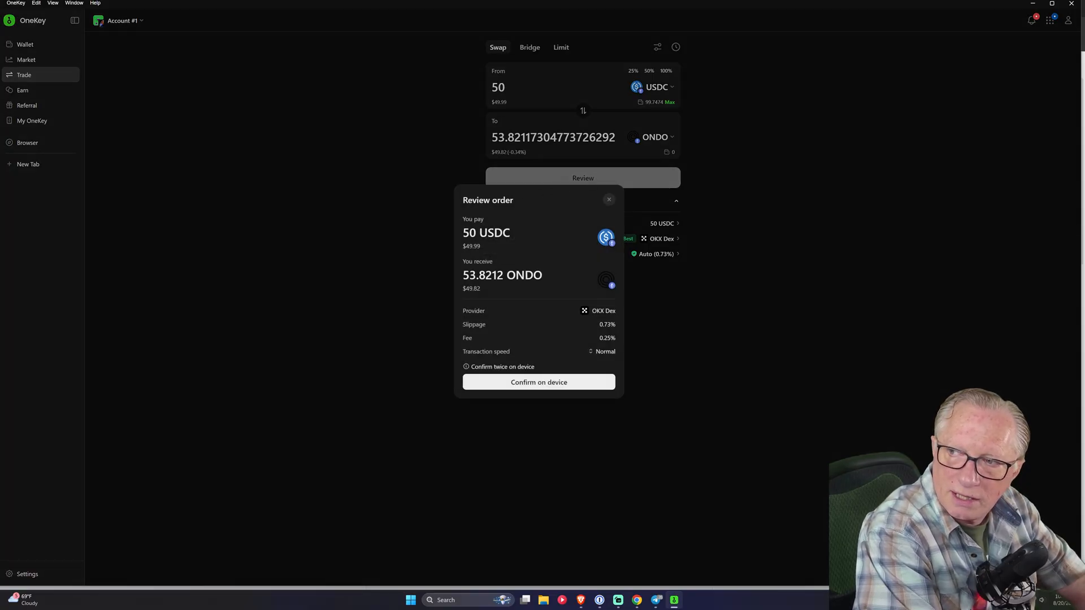
left_click(538, 382)
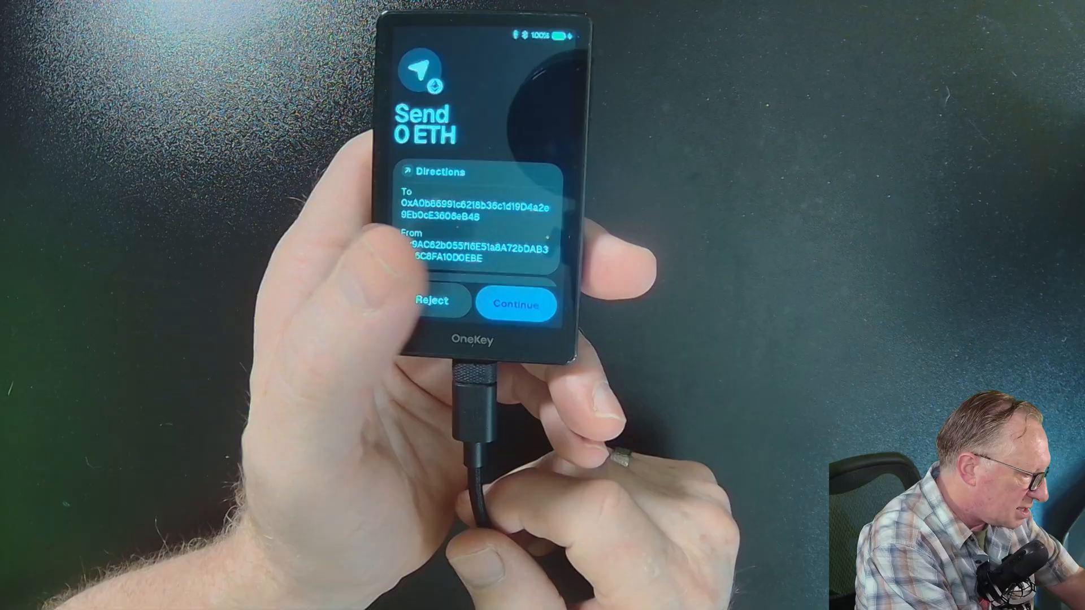
Accept the Send 0 ETH details, directions and fees on the OneKey Pro and slide to sign the swap.
left_click(513, 304)
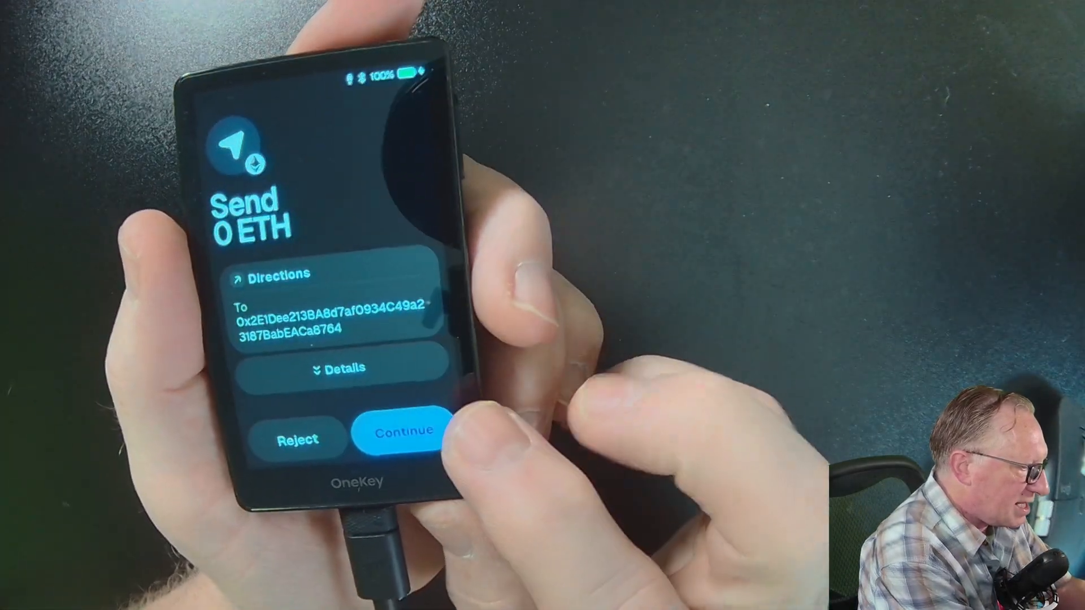
left_click(343, 367)
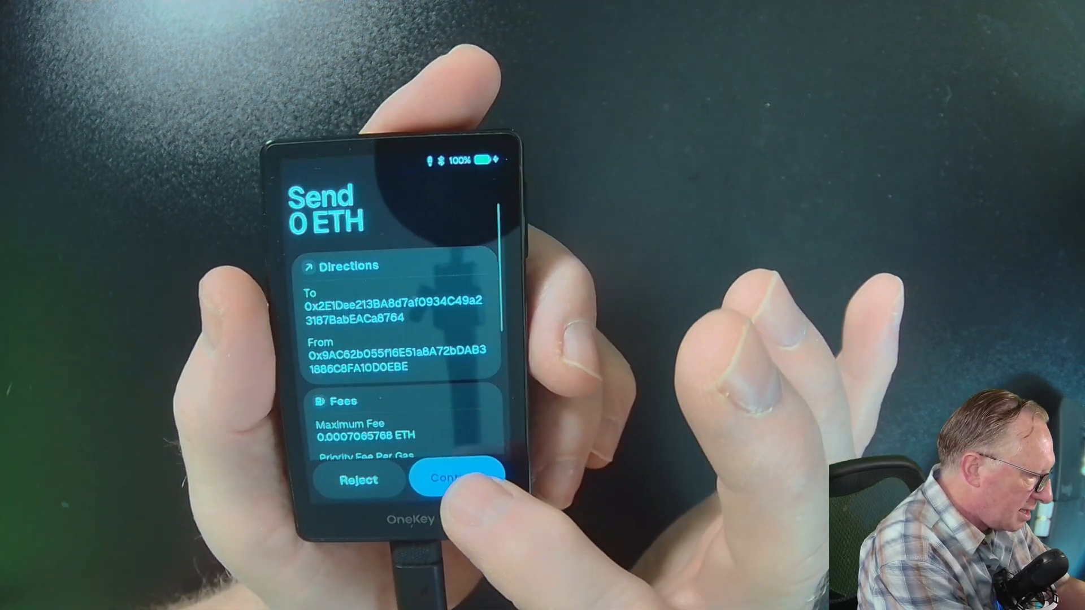
left_click(457, 479)
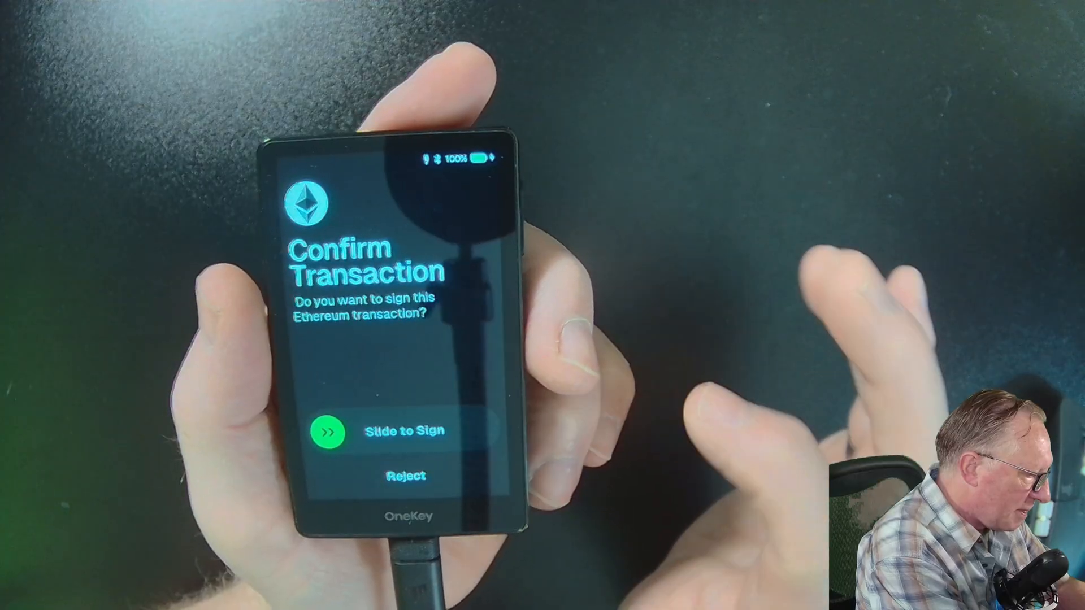
left_click_drag(325, 432, 485, 431)
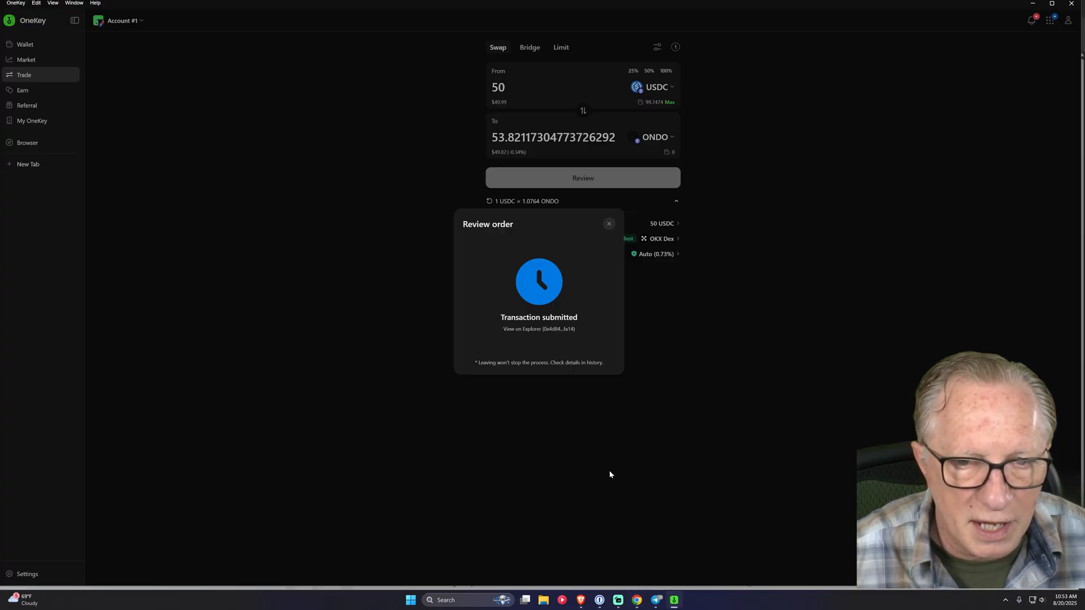
mouse_move(279, 356)
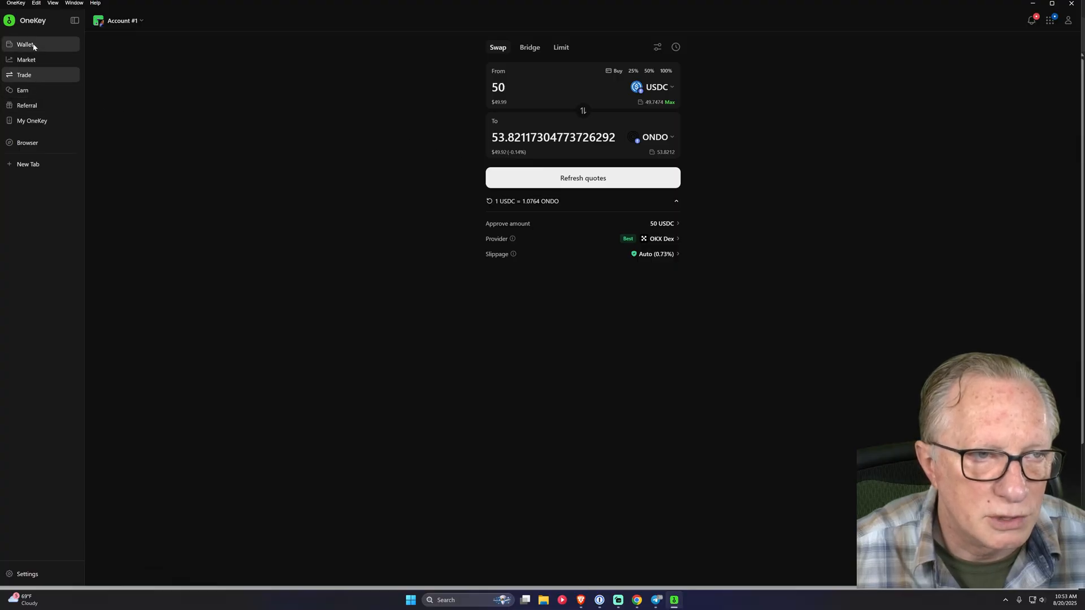
Return to the wallet overview showing USDC down to about 49.75.
left_click(25, 44)
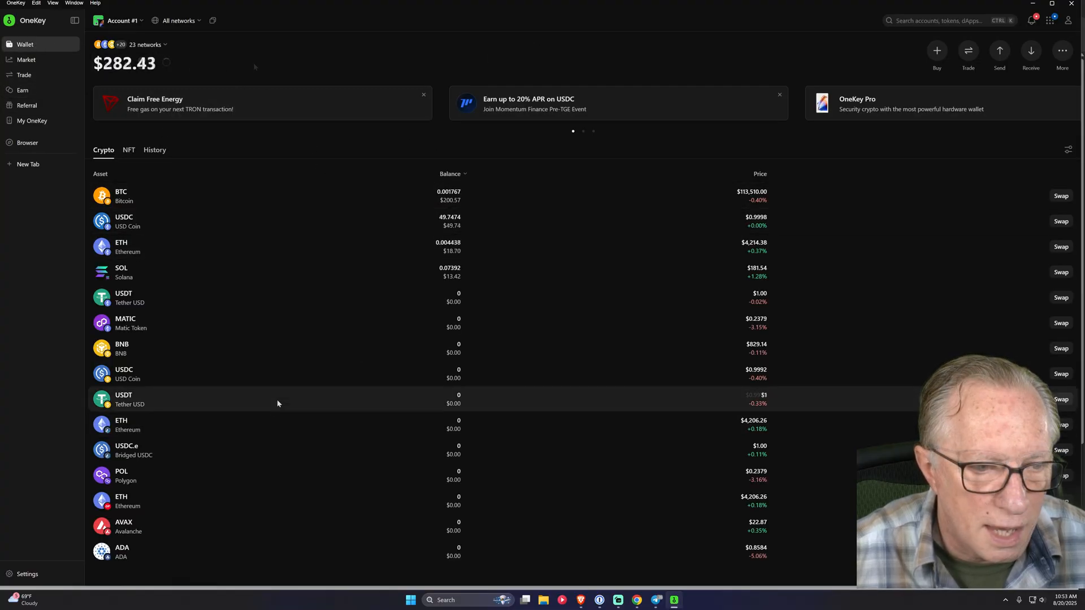
mouse_move(274, 374)
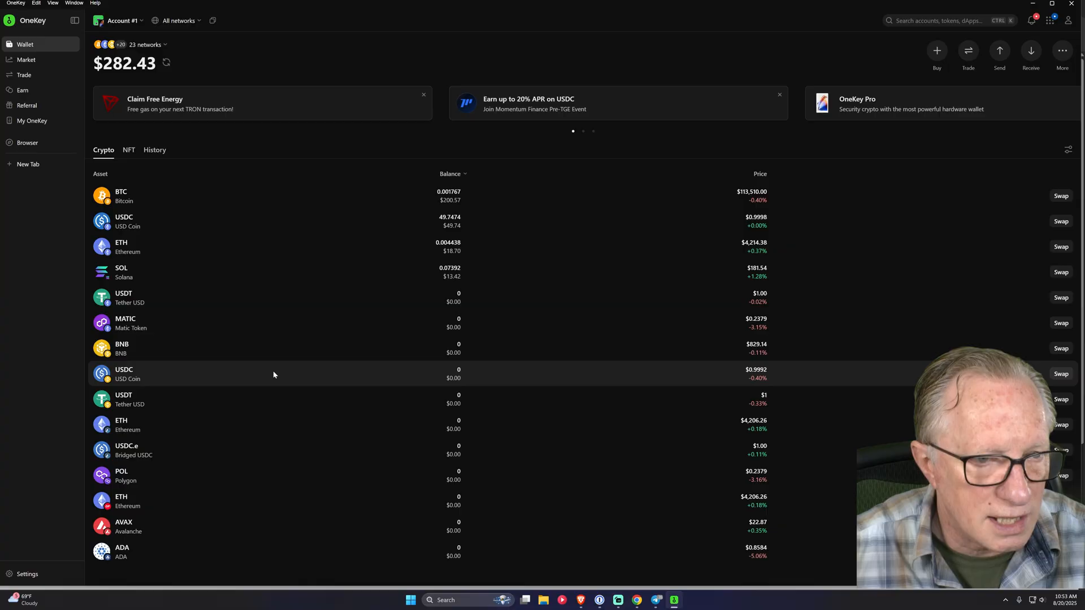
mouse_move(389, 227)
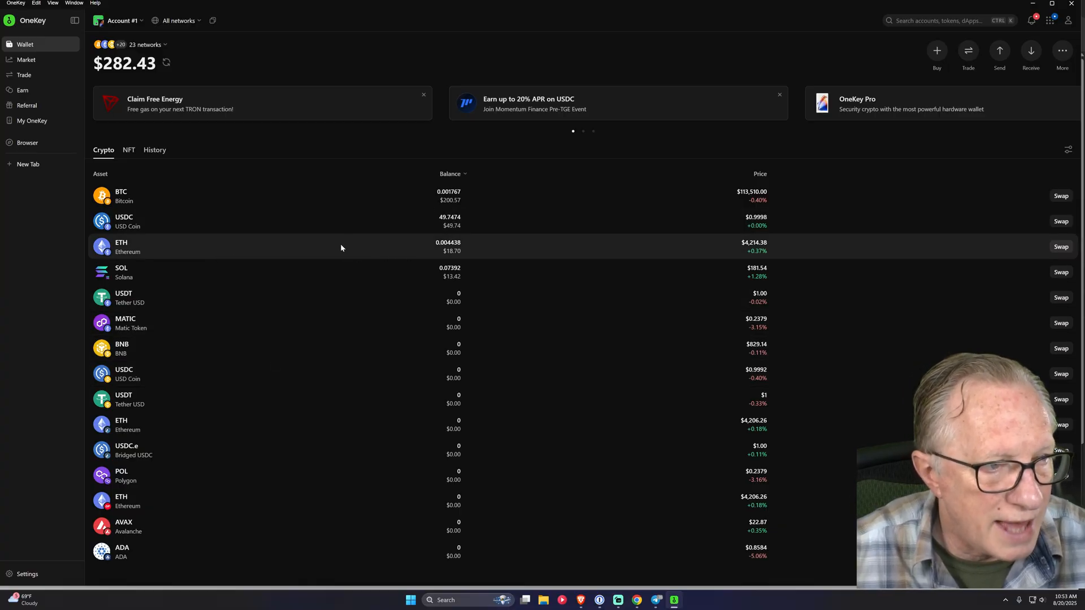
mouse_move(1026, 182)
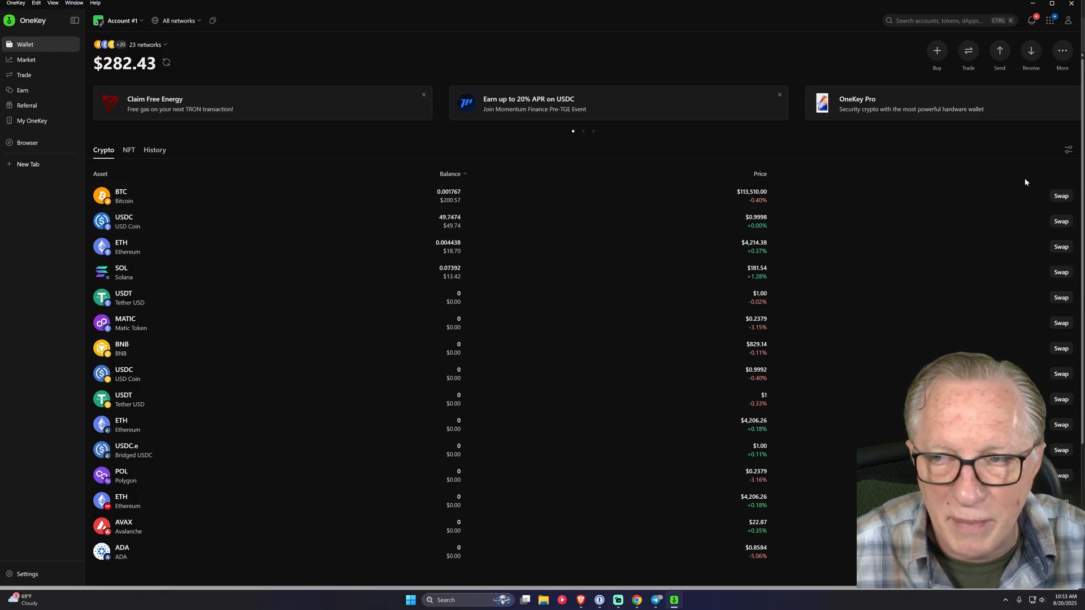
Search 'ond' in Manage token and add ONDO (Ethereum) to Account #1's tracked assets.
left_click(1069, 149)
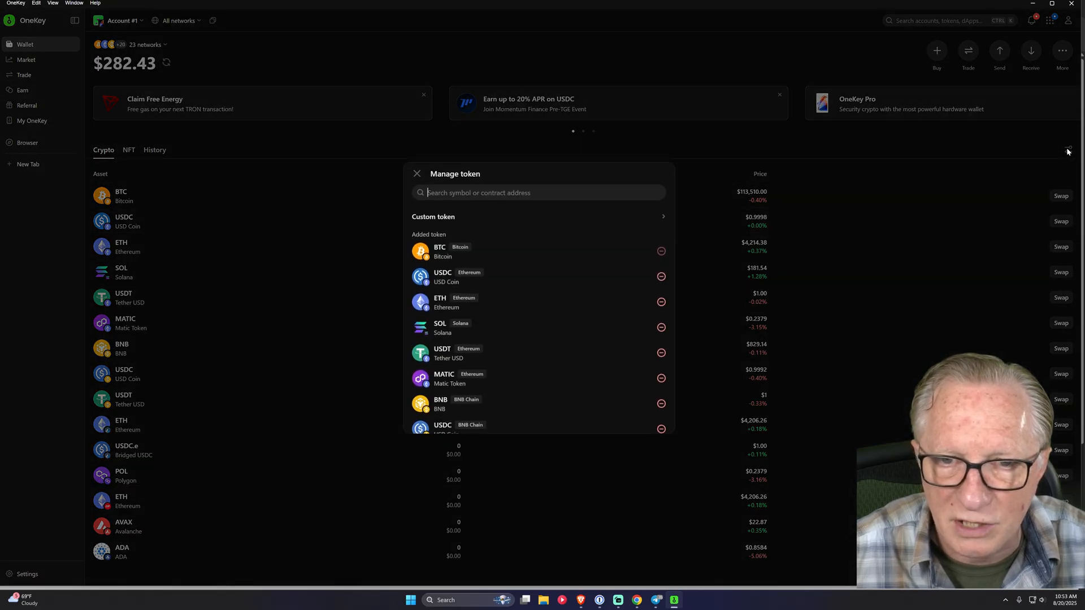
type("ondo")
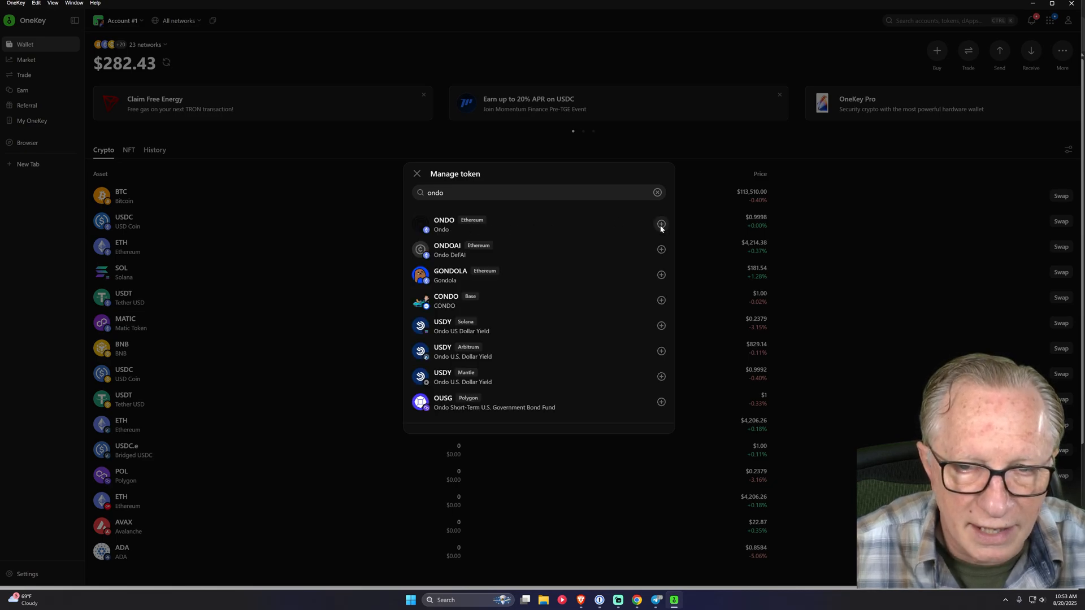
left_click(660, 224)
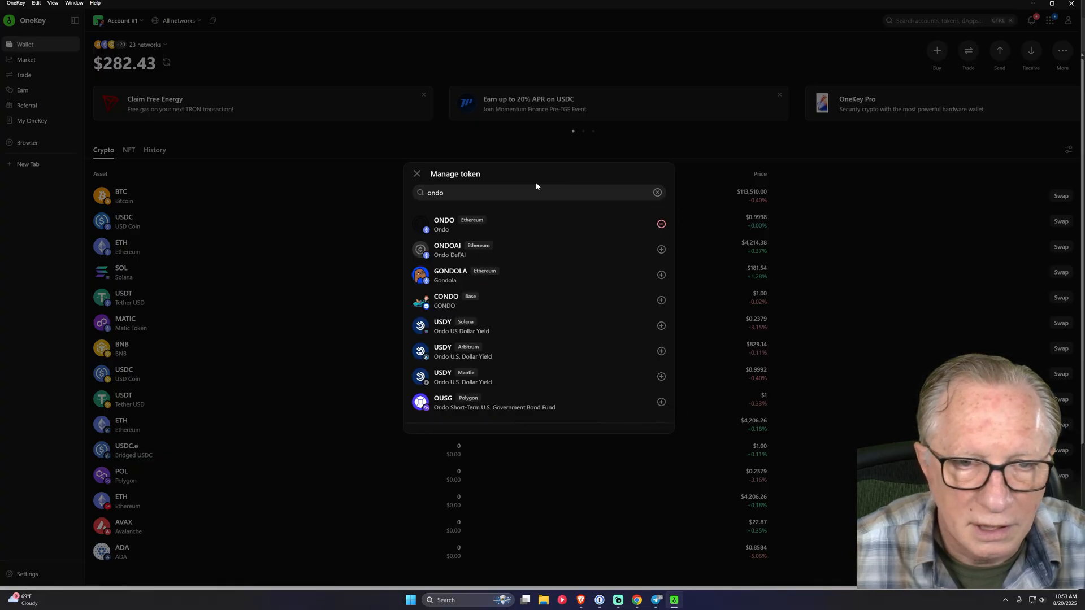
left_click(417, 174)
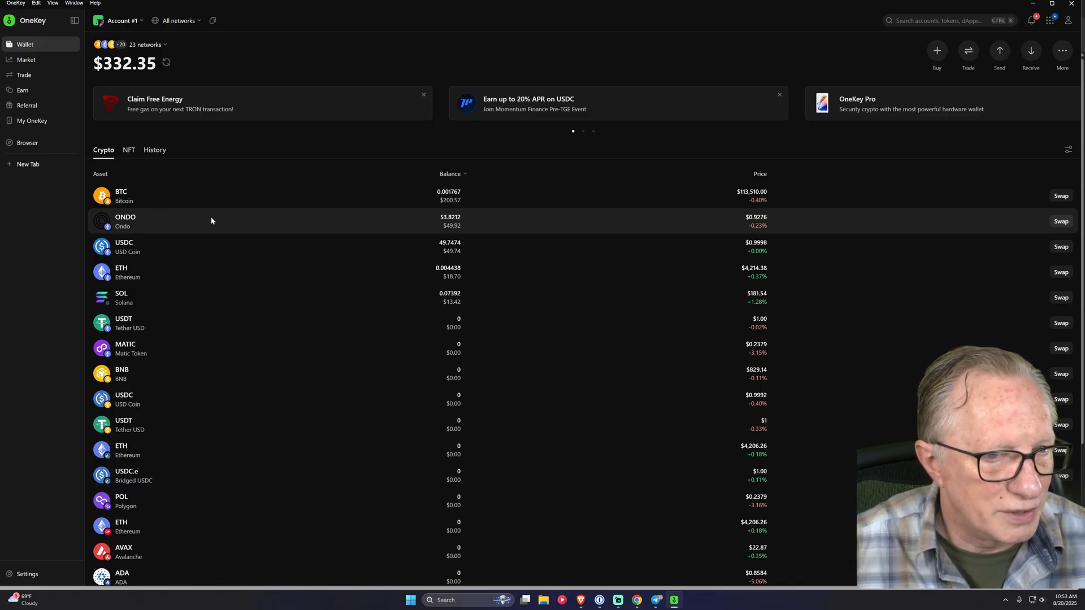
mouse_move(228, 226)
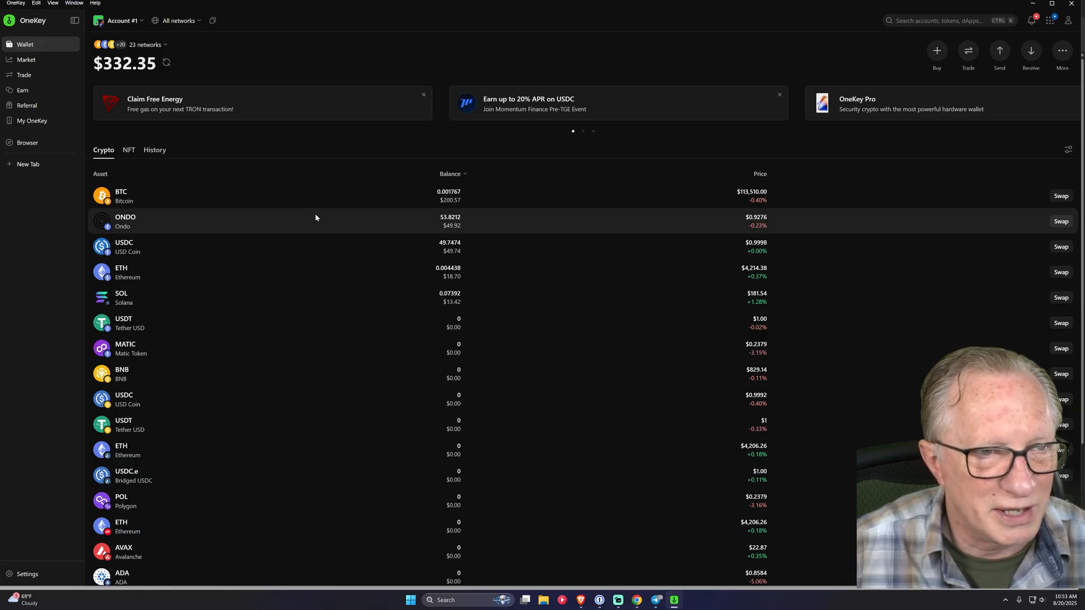
mouse_move(327, 221)
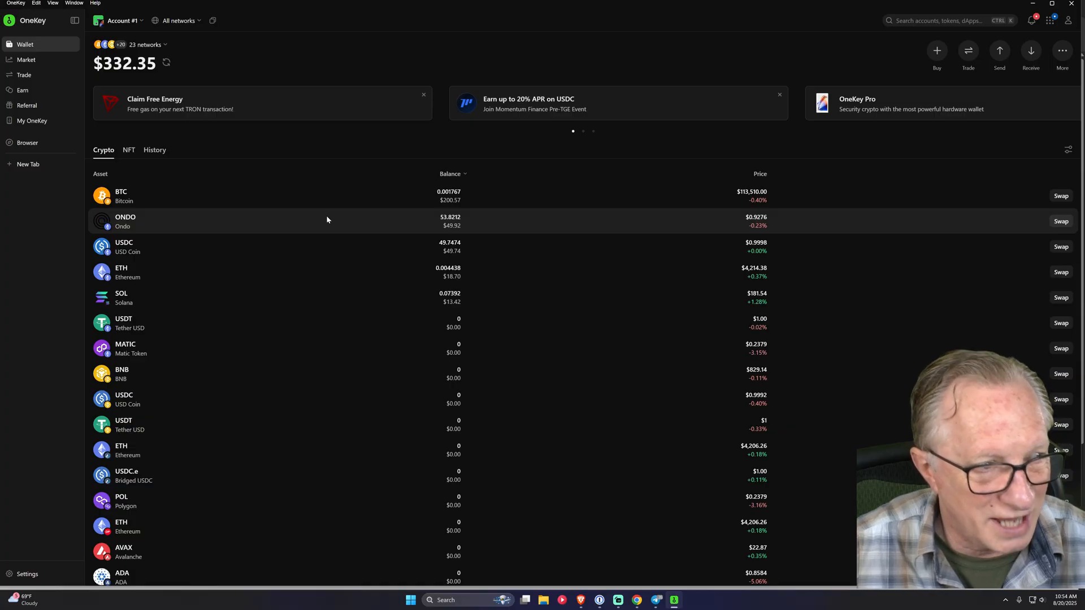
mouse_move(356, 228)
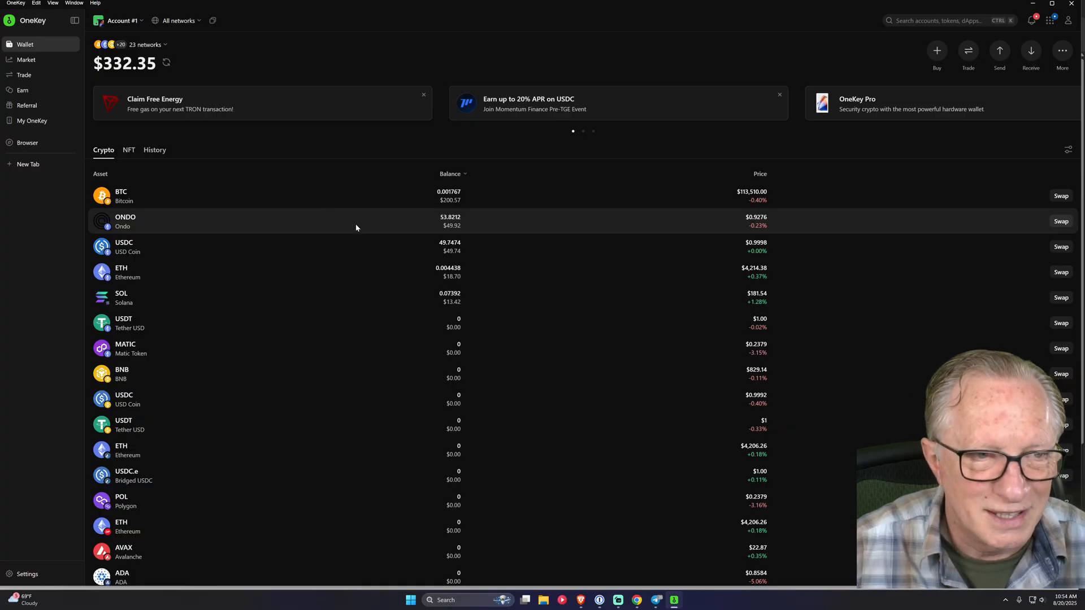